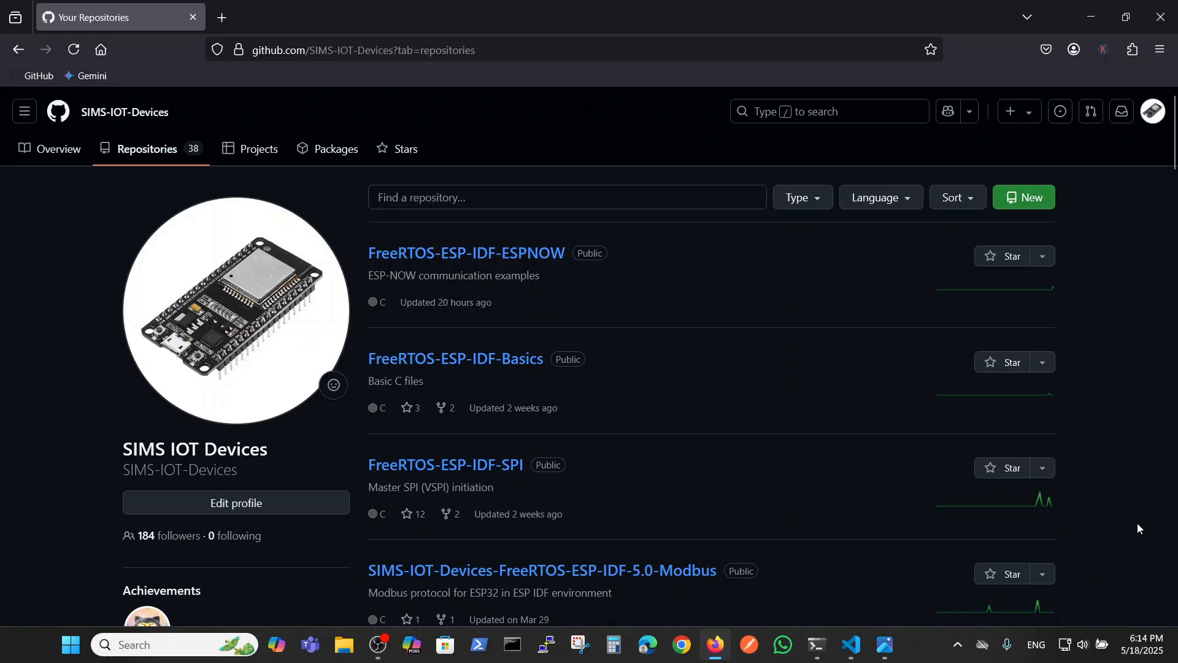
{"action": "mouse_move", "coordinate": [1102, 452]}
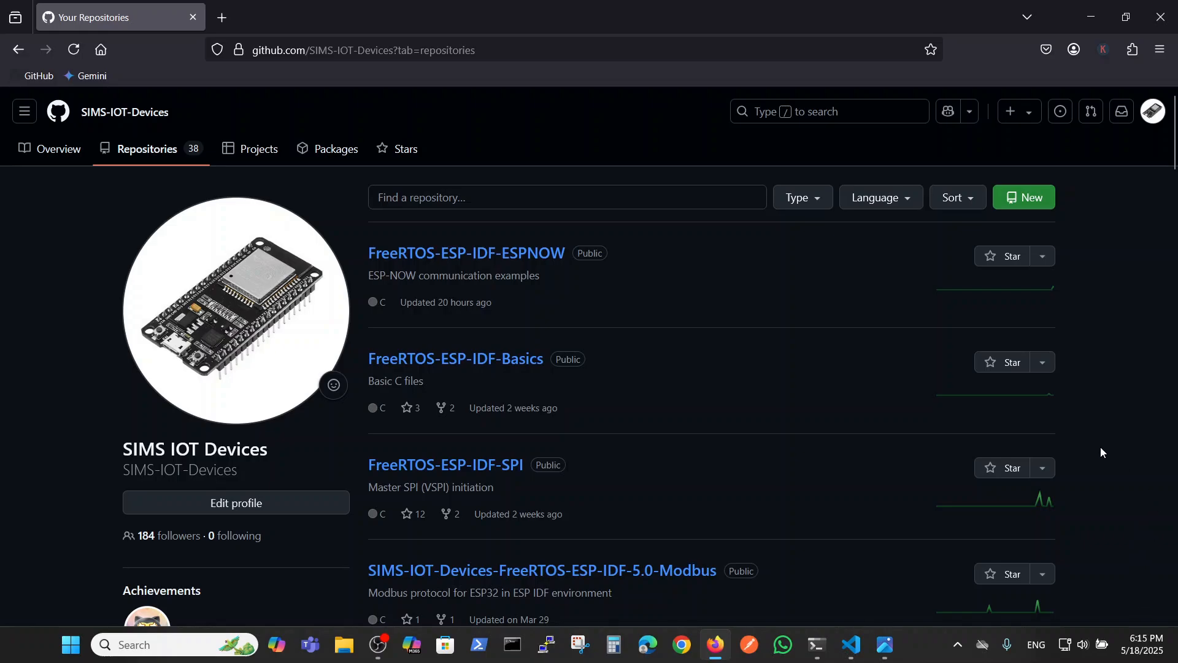
{"action": "mouse_move", "coordinate": [384, 260]}
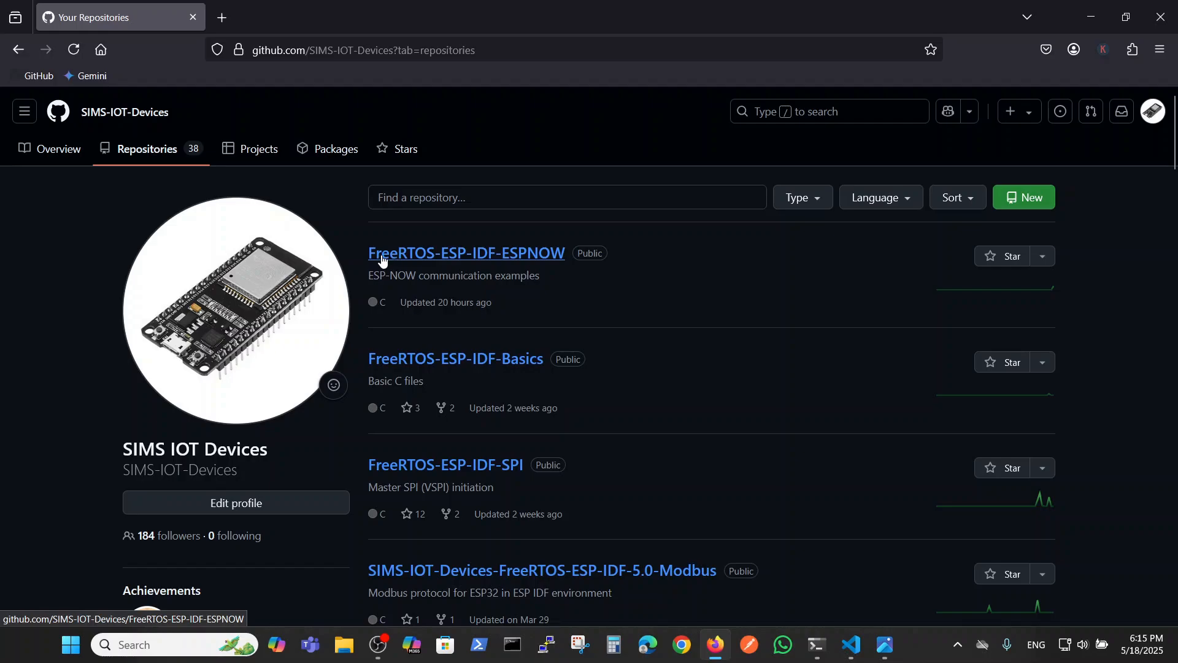
{"action": "mouse_move", "coordinate": [532, 270]}
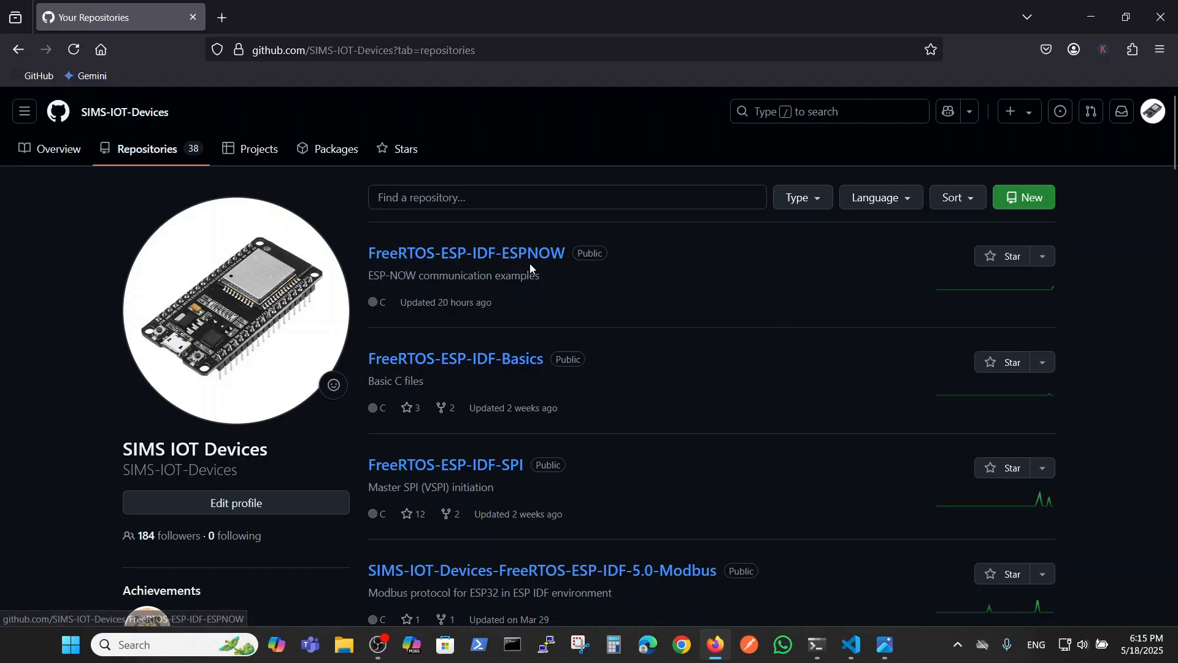
Step: Open the FreeRTOS-ESP-IDF-ESPNOW repository from the GitHub Repositories tab
{"action": "left_click", "coordinate": [467, 252]}
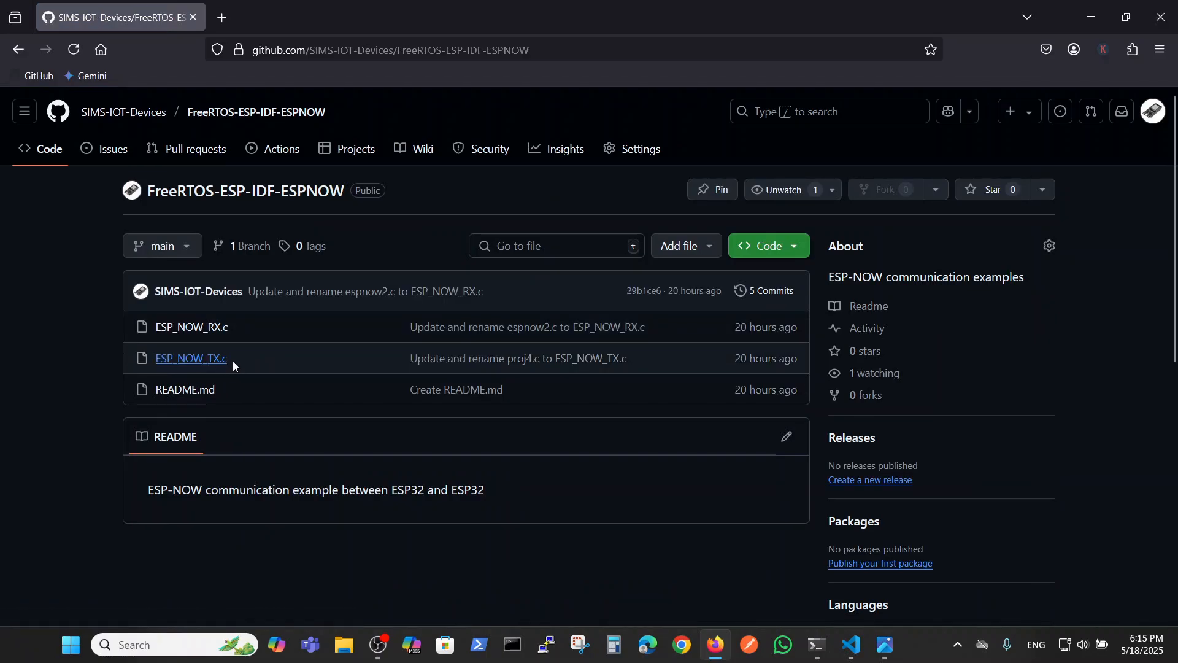
{"action": "mouse_move", "coordinate": [208, 340]}
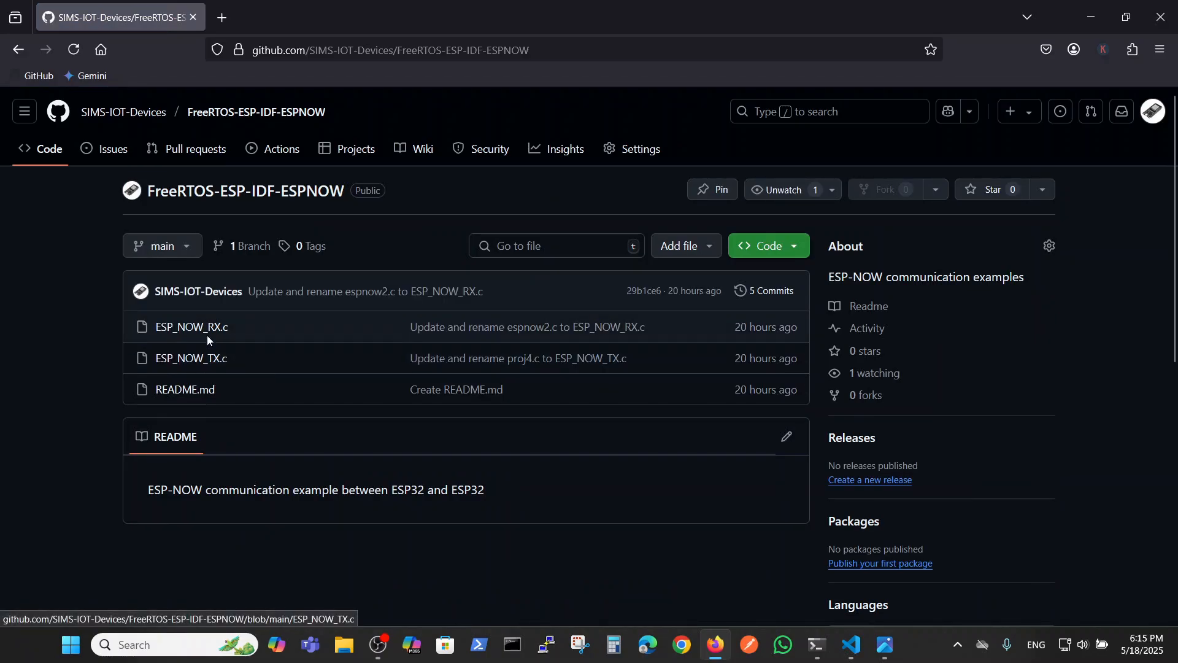
{"action": "mouse_move", "coordinate": [212, 333]}
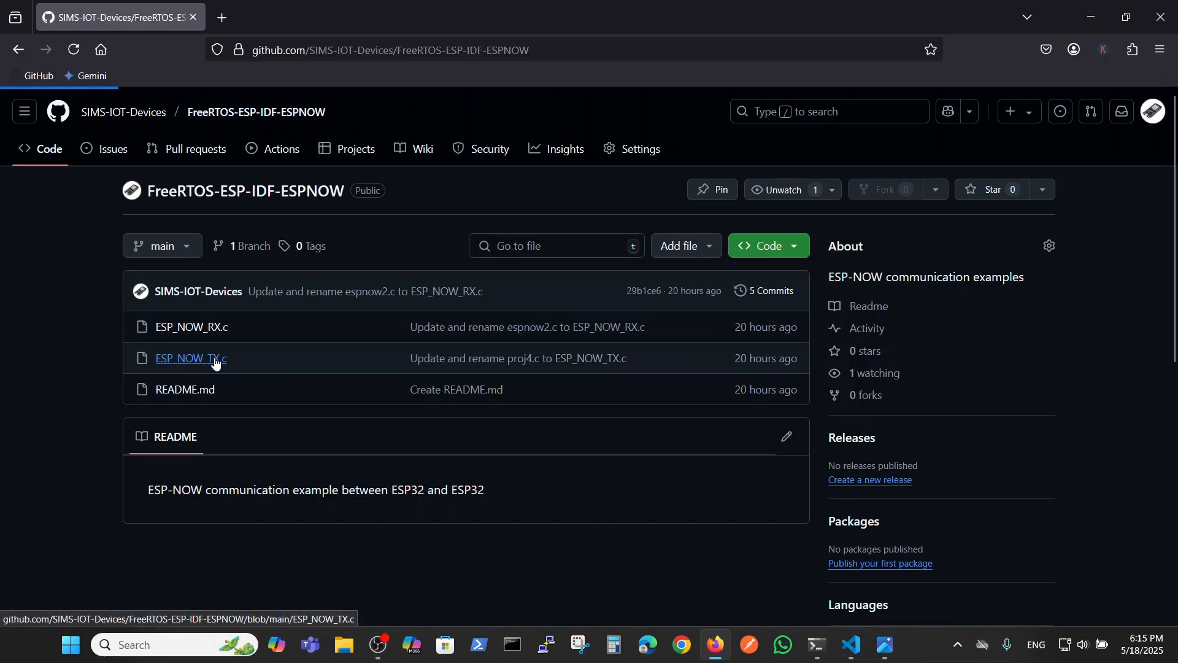
Step: View the ESP_NOW_TX.c source on GitHub, scroll through it, then switch to proj4.c
{"action": "left_click", "coordinate": [192, 358]}
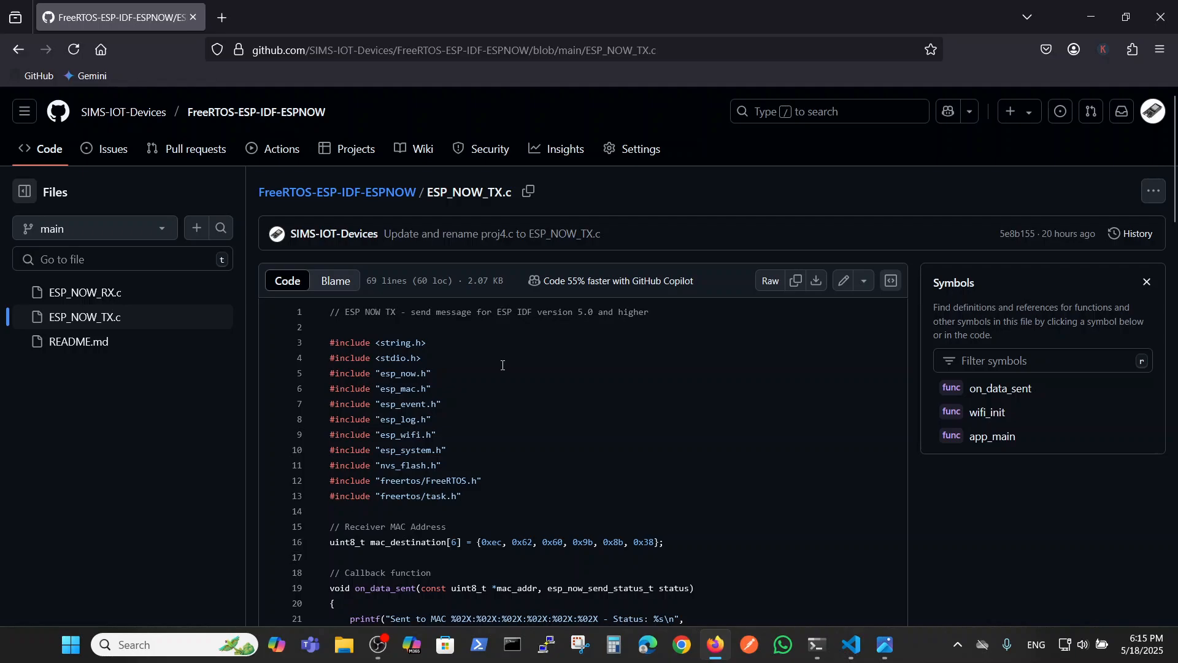
{"action": "scroll", "scroll_direction": "down", "scroll_amount": 3}
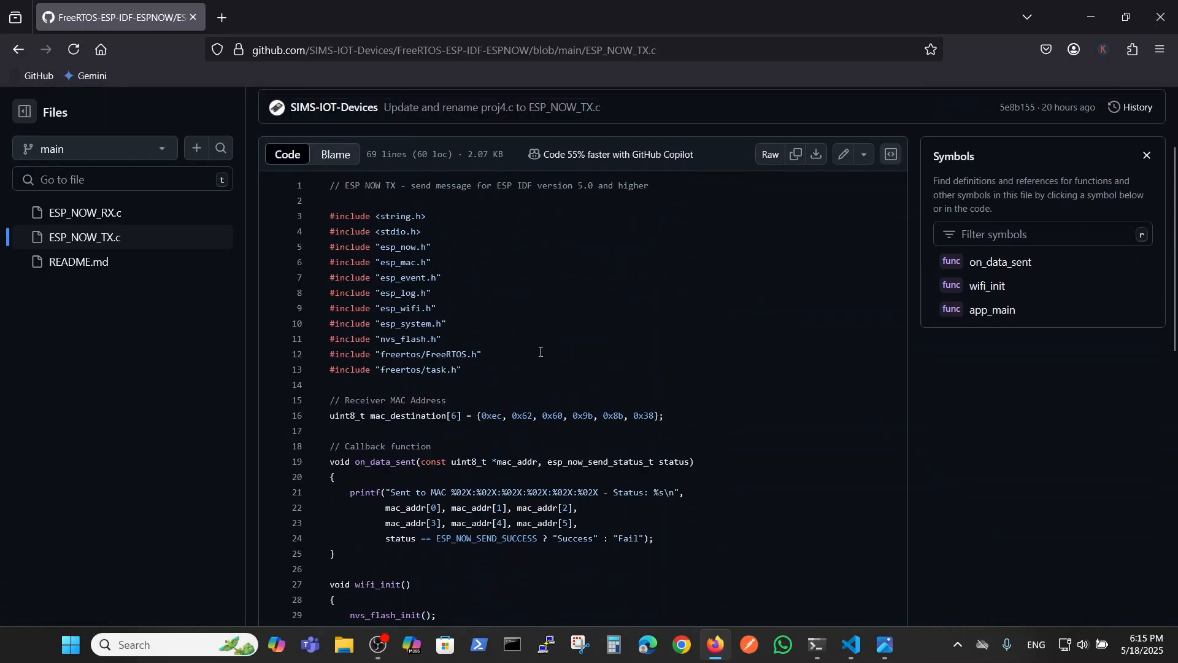
{"action": "left_click", "coordinate": [851, 644]}
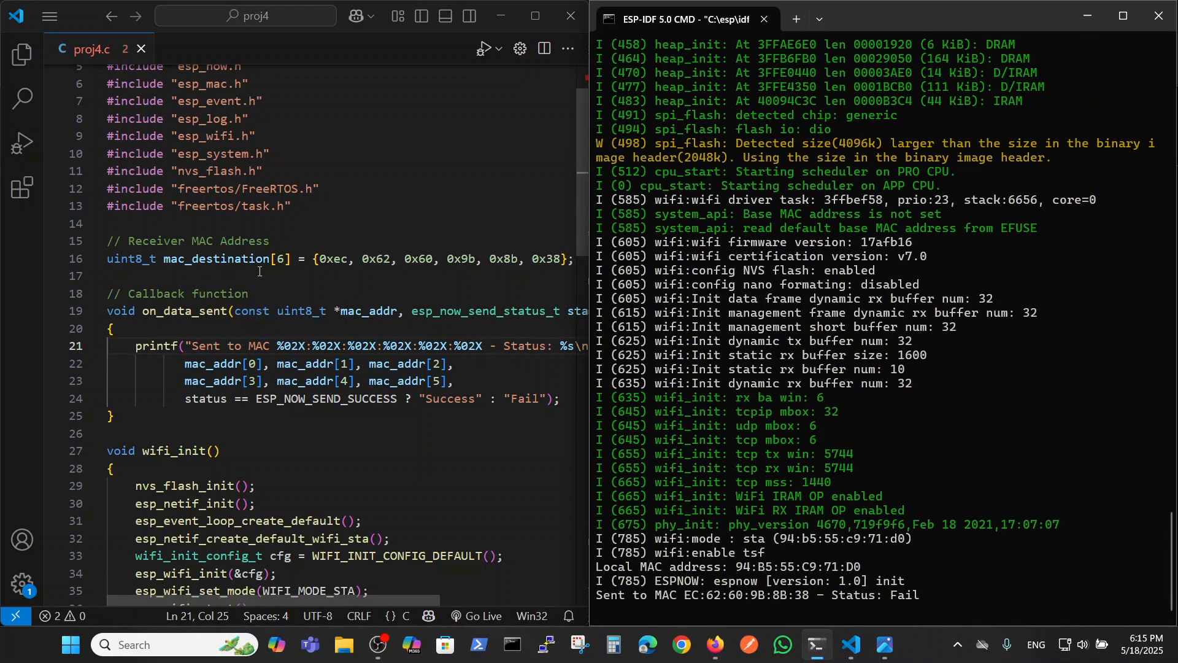
{"action": "mouse_move", "coordinate": [476, 278]}
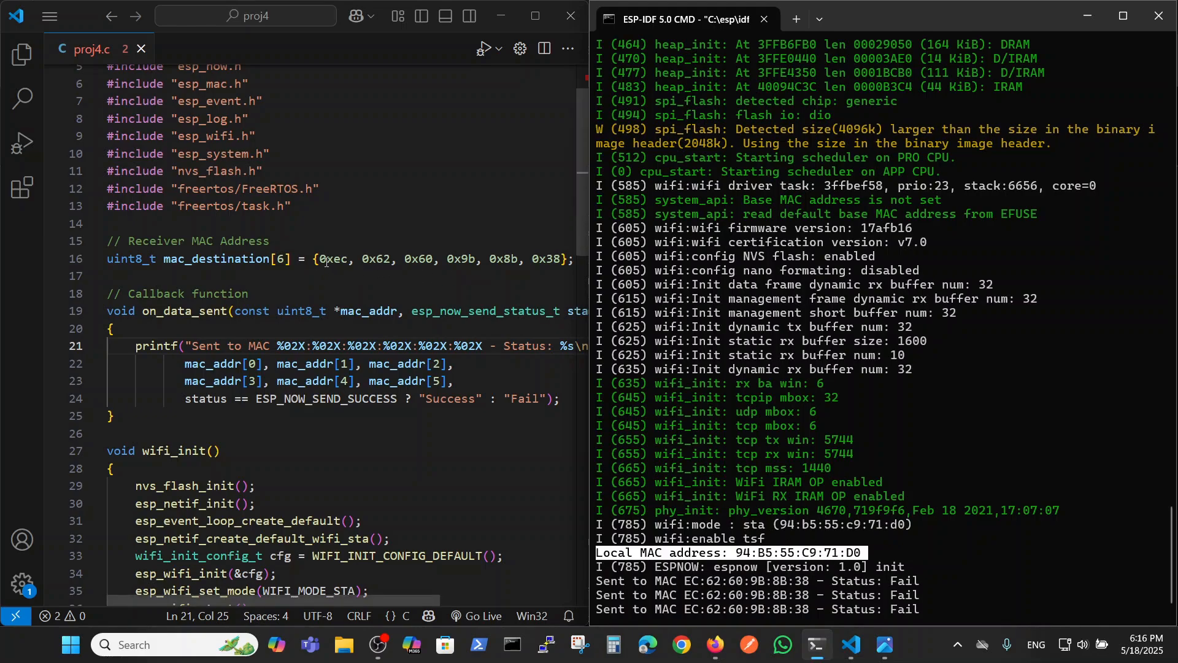
{"action": "left_click_drag", "start_coordinate": [318, 259], "coordinate": [554, 259]}
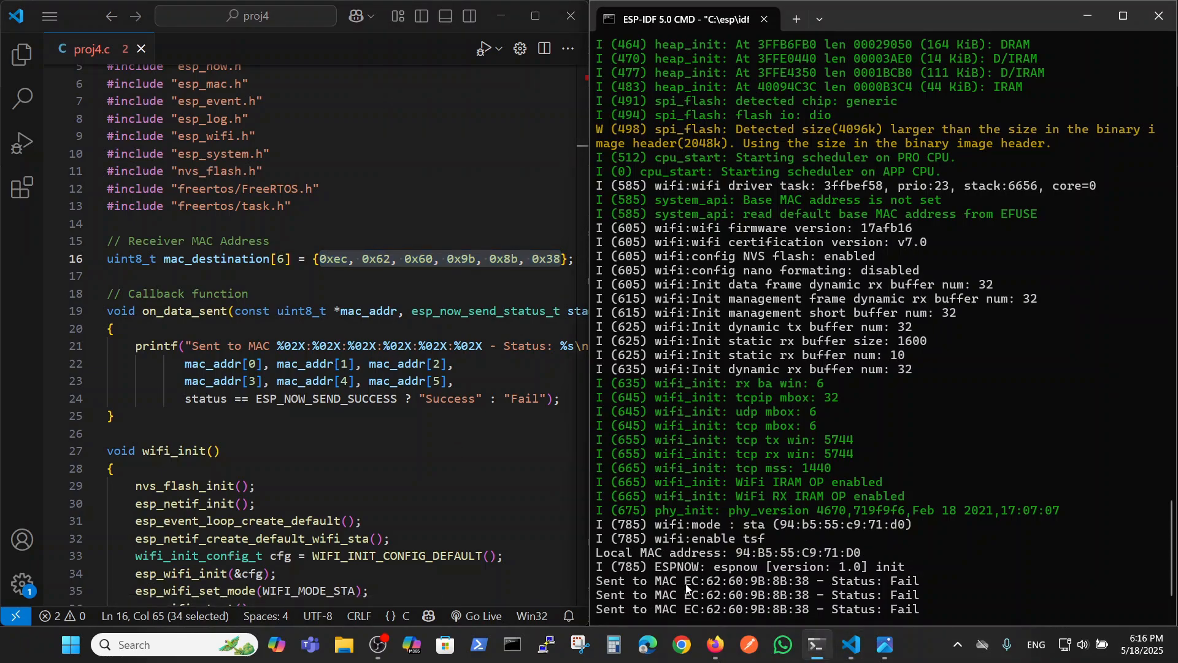
{"action": "double_click", "coordinate": [746, 581]}
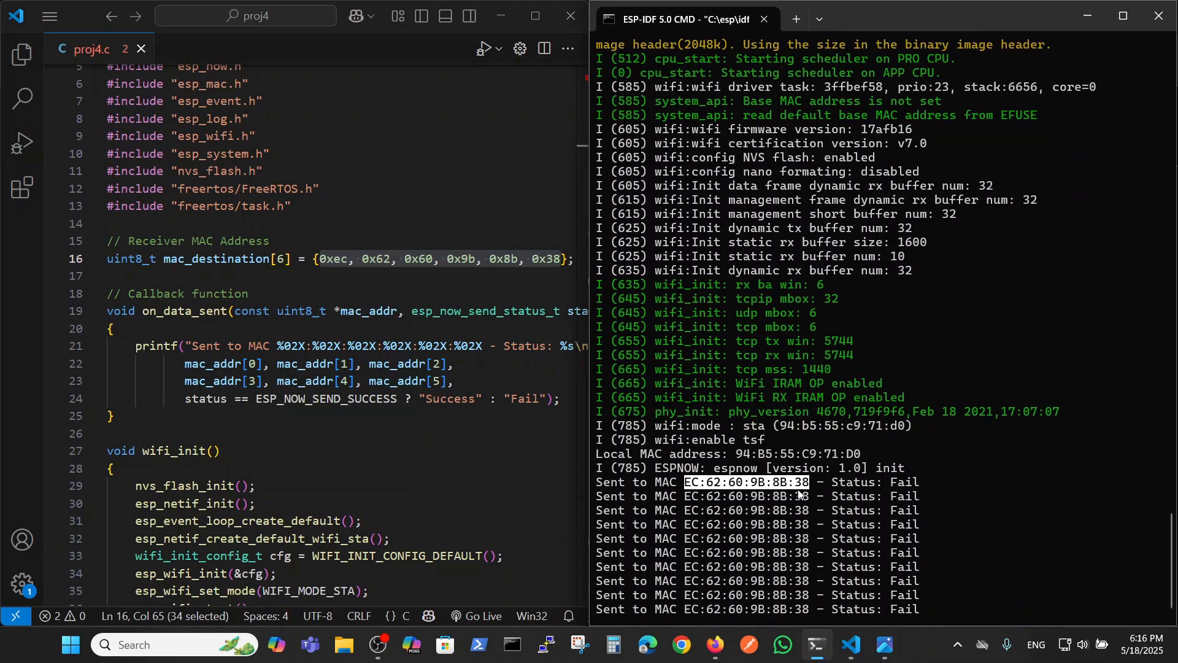
{"action": "mouse_move", "coordinate": [919, 498]}
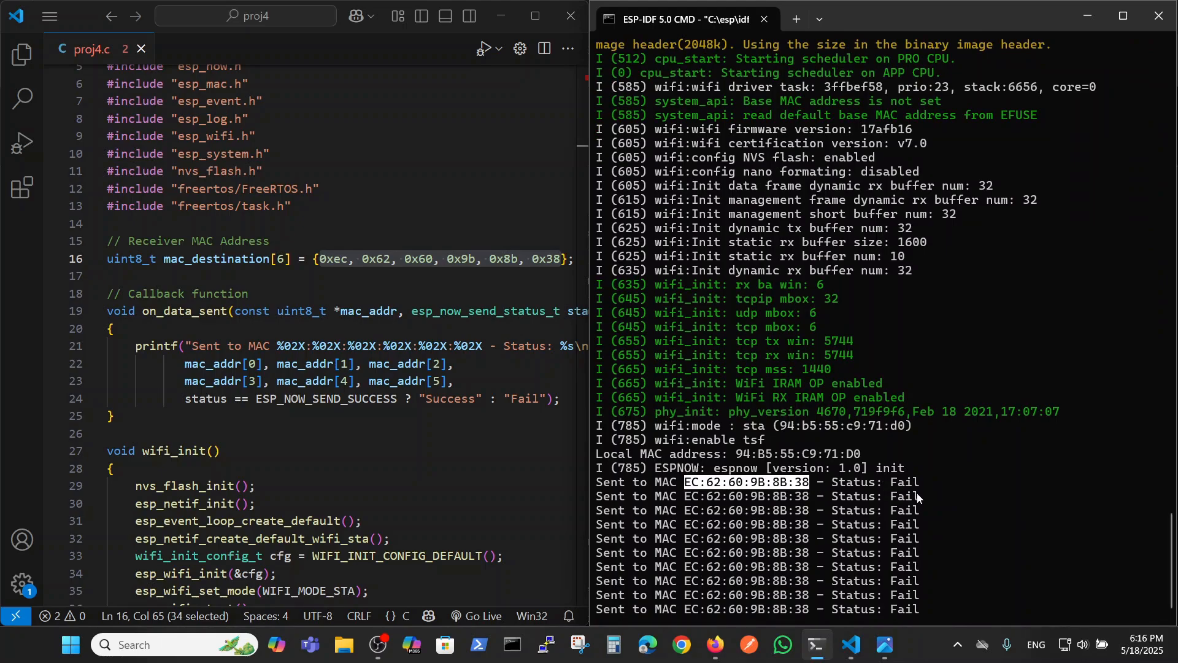
{"action": "mouse_move", "coordinate": [915, 503]}
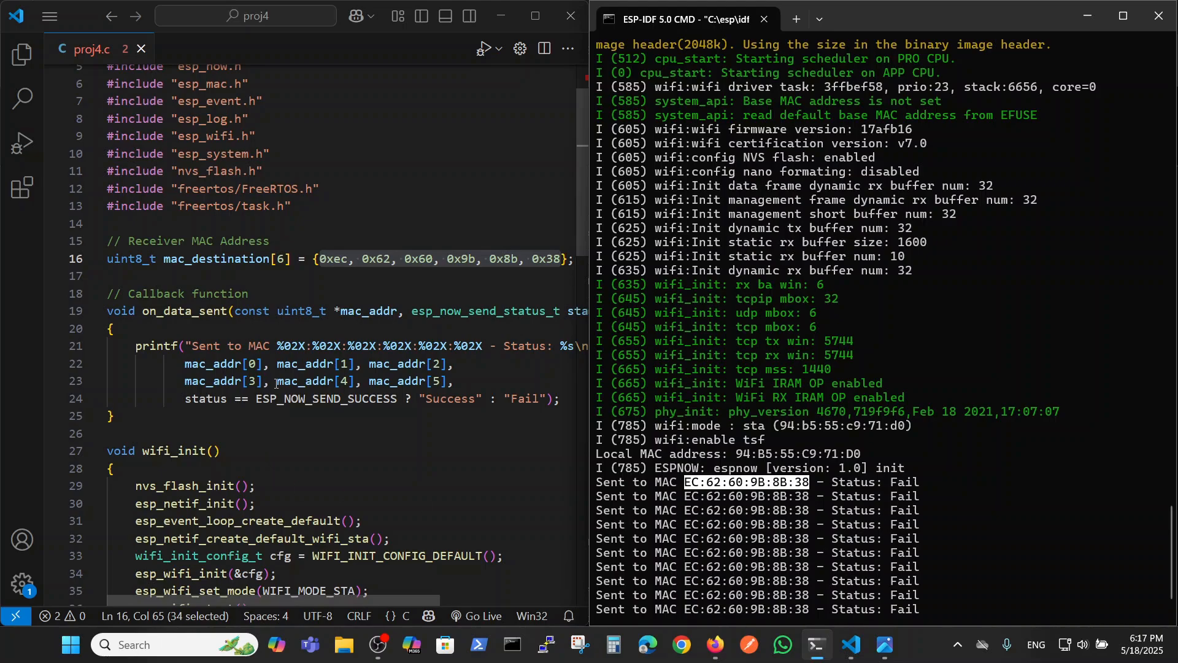
{"action": "scroll", "scroll_direction": "down", "scroll_amount": 3}
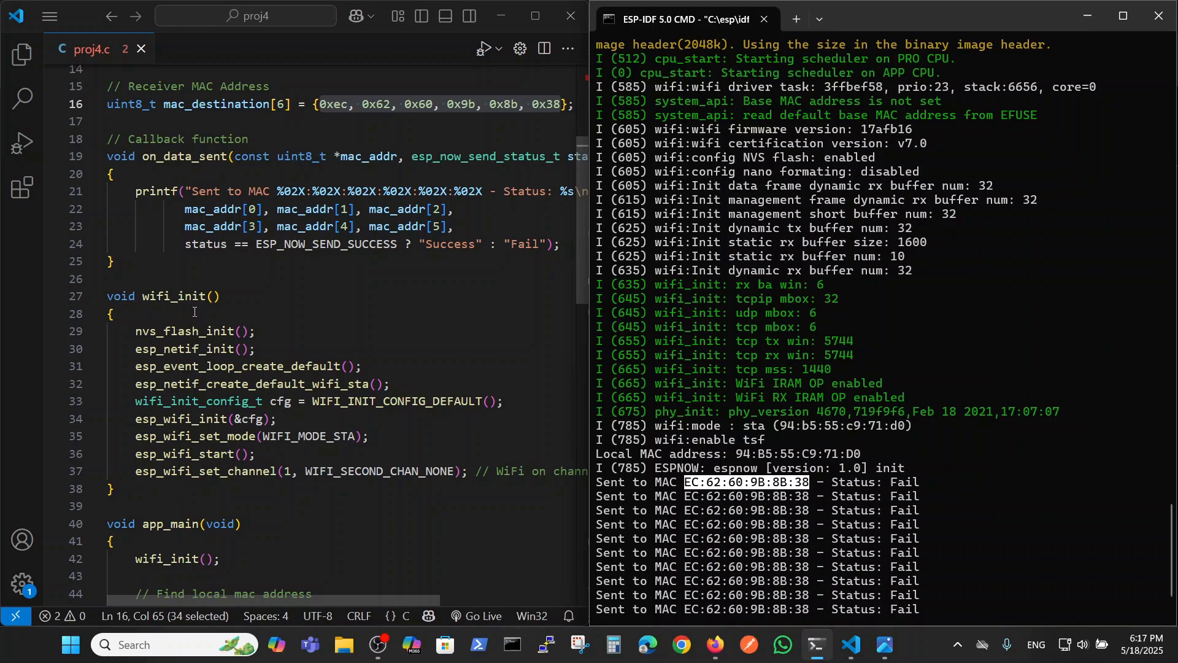
{"action": "scroll", "scroll_direction": "down", "scroll_amount": 3}
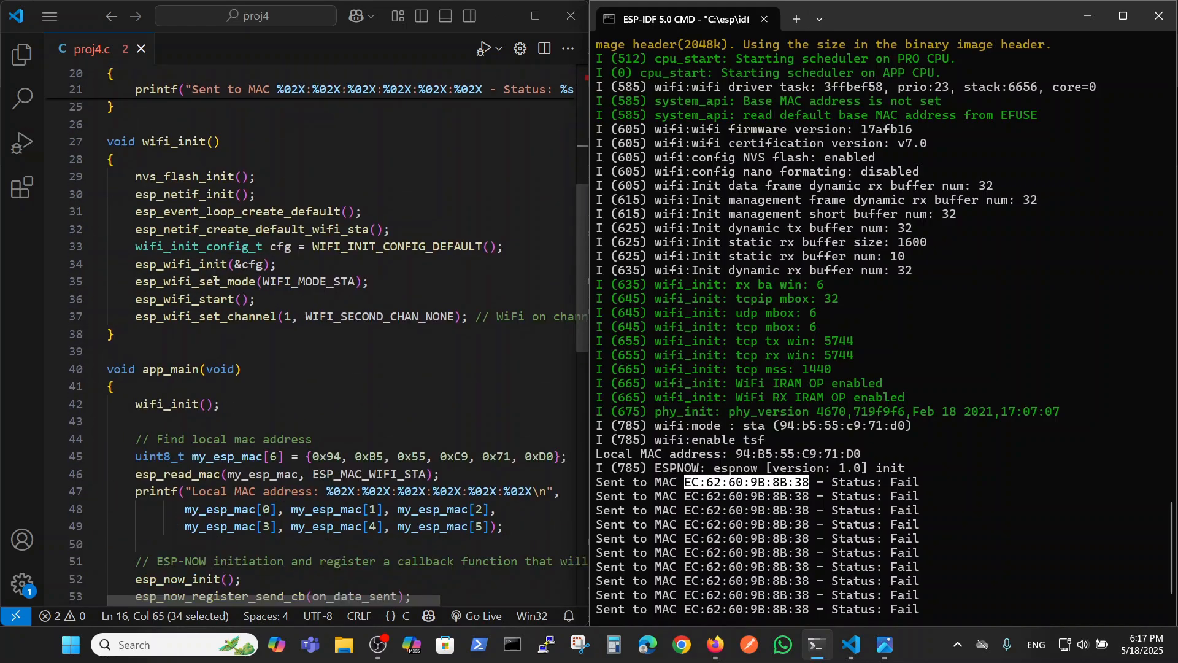
{"action": "scroll", "scroll_direction": "down", "scroll_amount": 3}
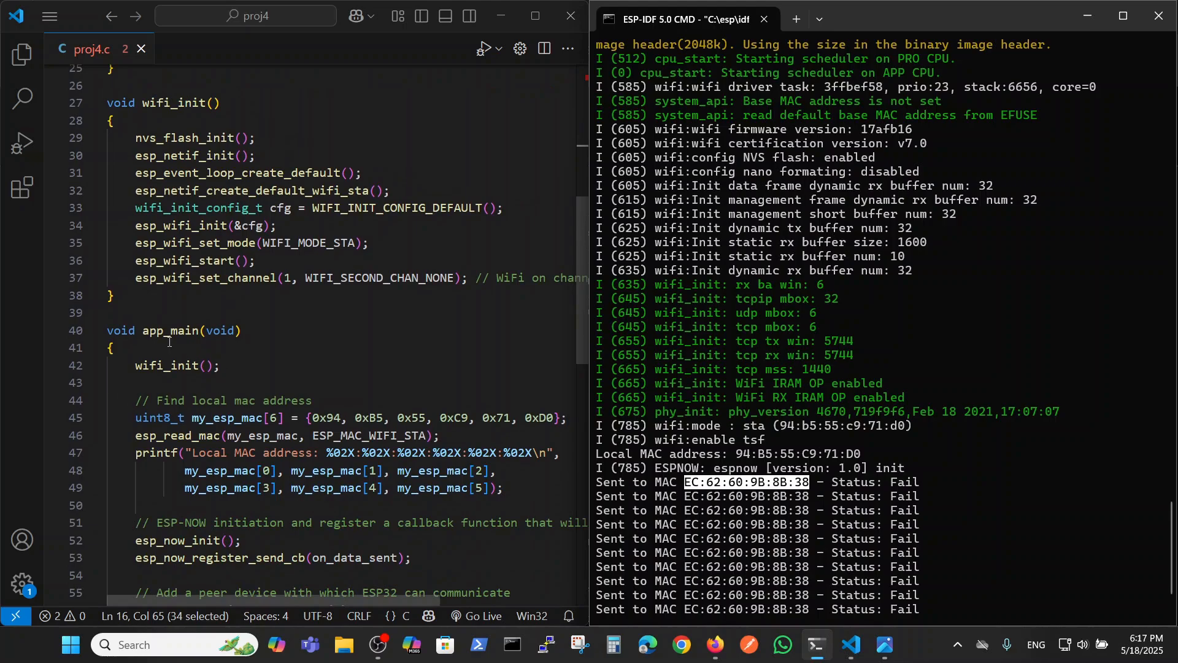
{"action": "scroll", "scroll_direction": "down", "scroll_amount": 3}
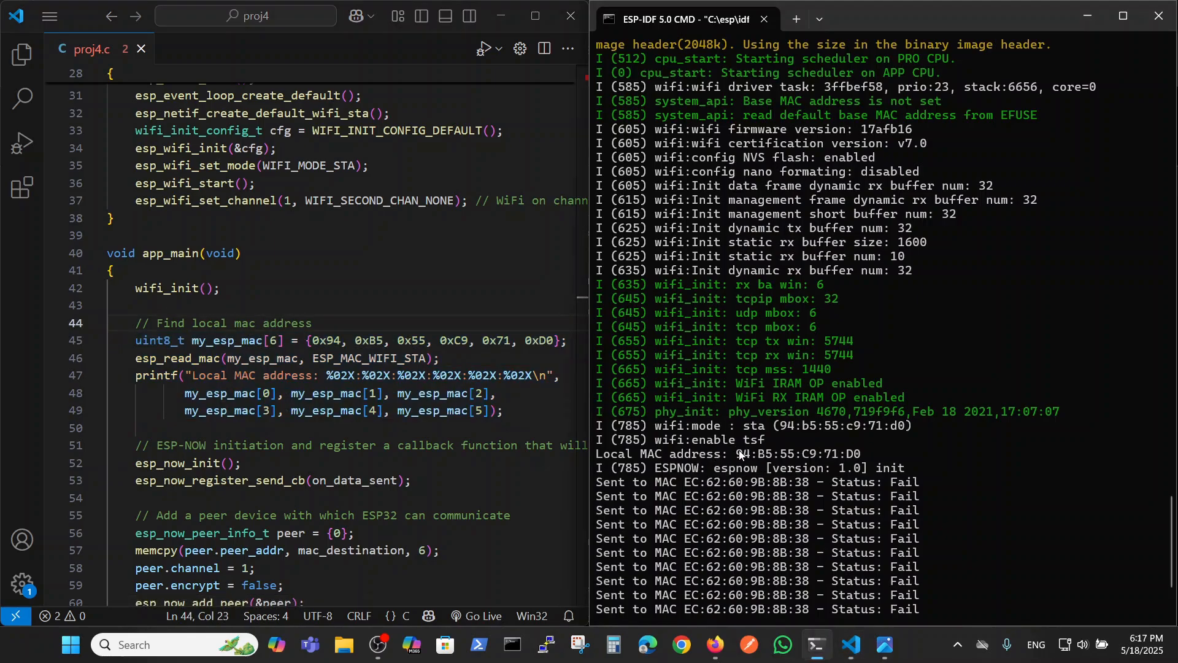
{"action": "double_click", "coordinate": [798, 453]}
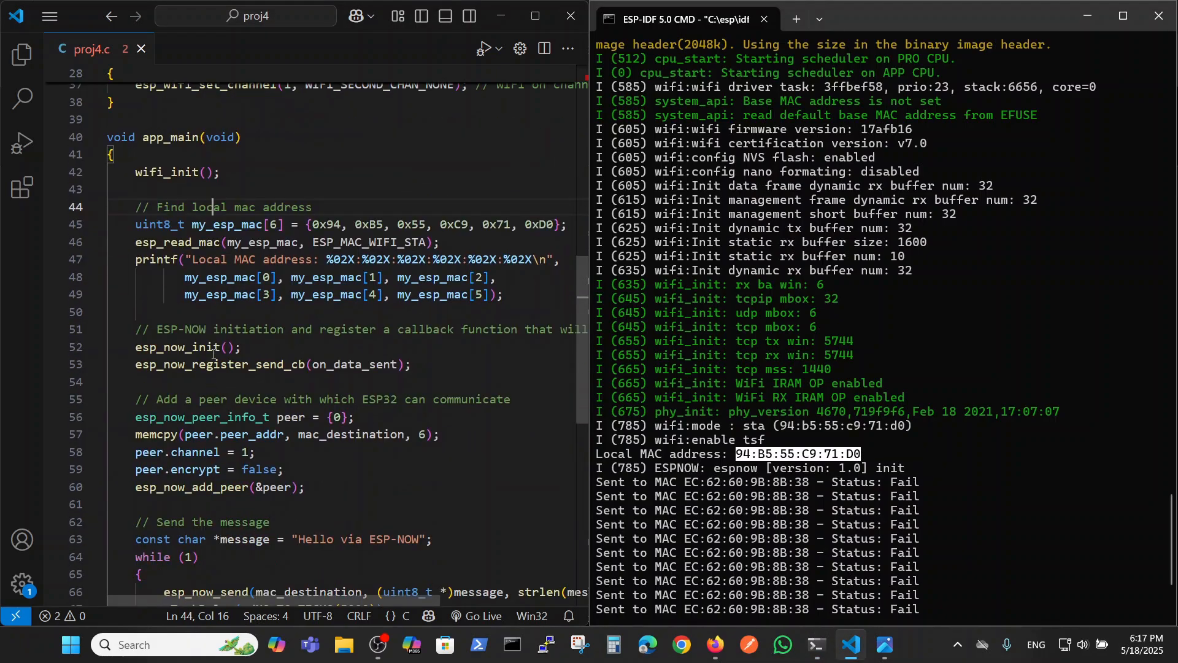
{"action": "scroll", "scroll_direction": "down", "scroll_amount": 3}
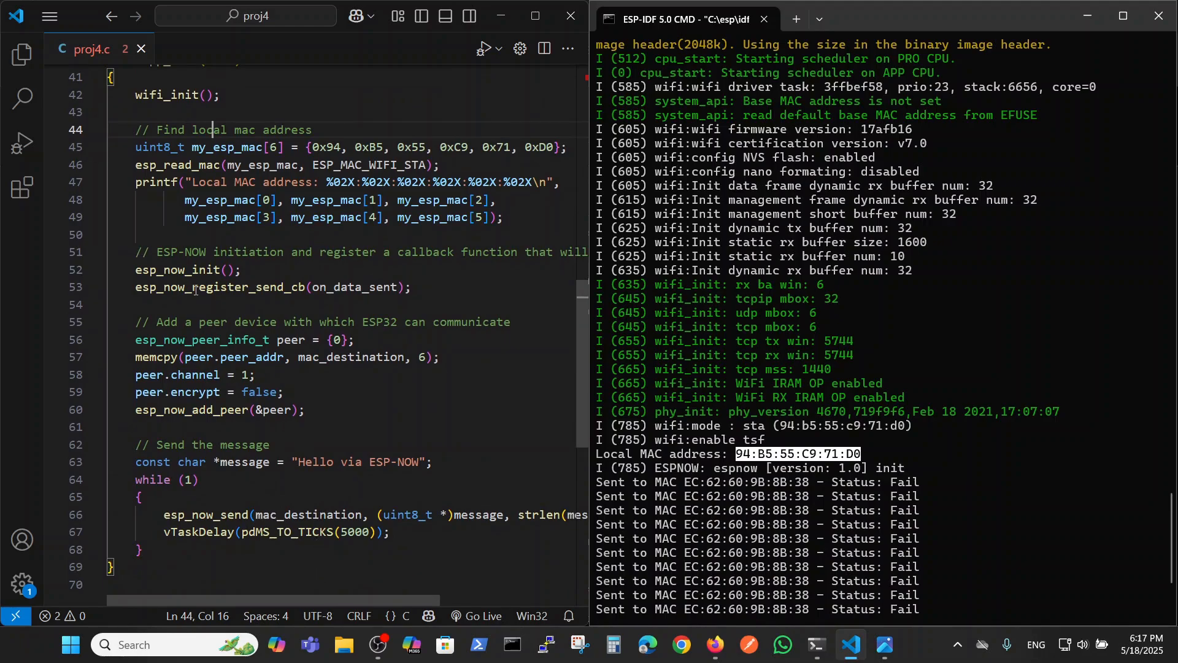
{"action": "double_click", "coordinate": [177, 270]}
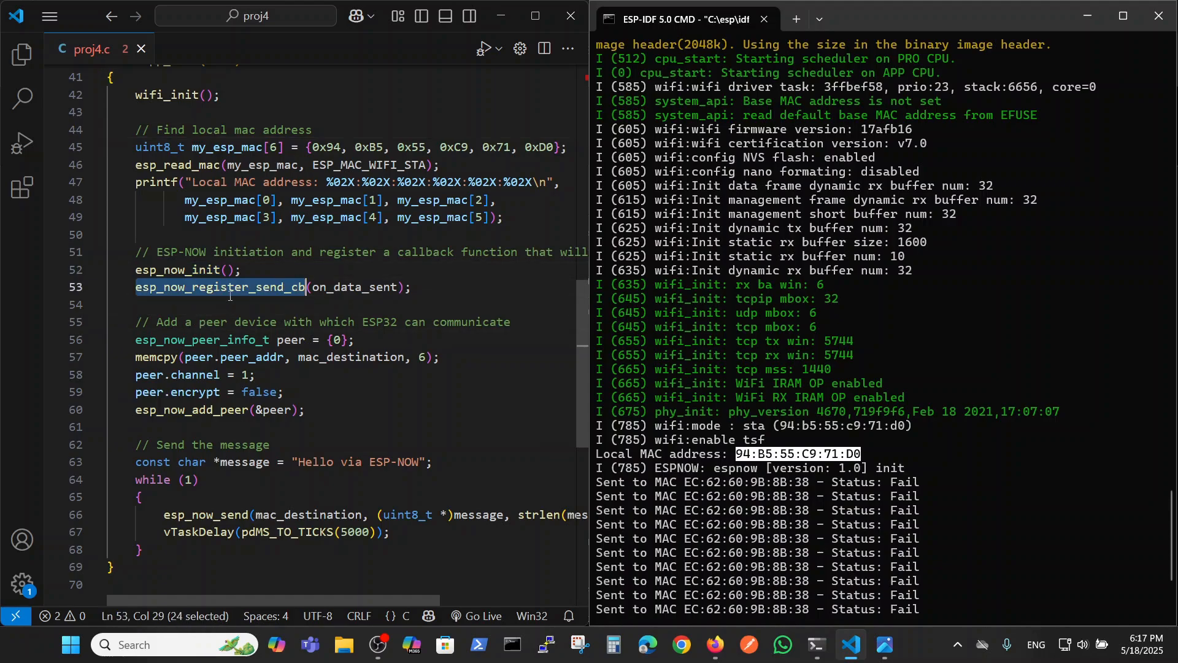
{"action": "left_click", "coordinate": [398, 287]}
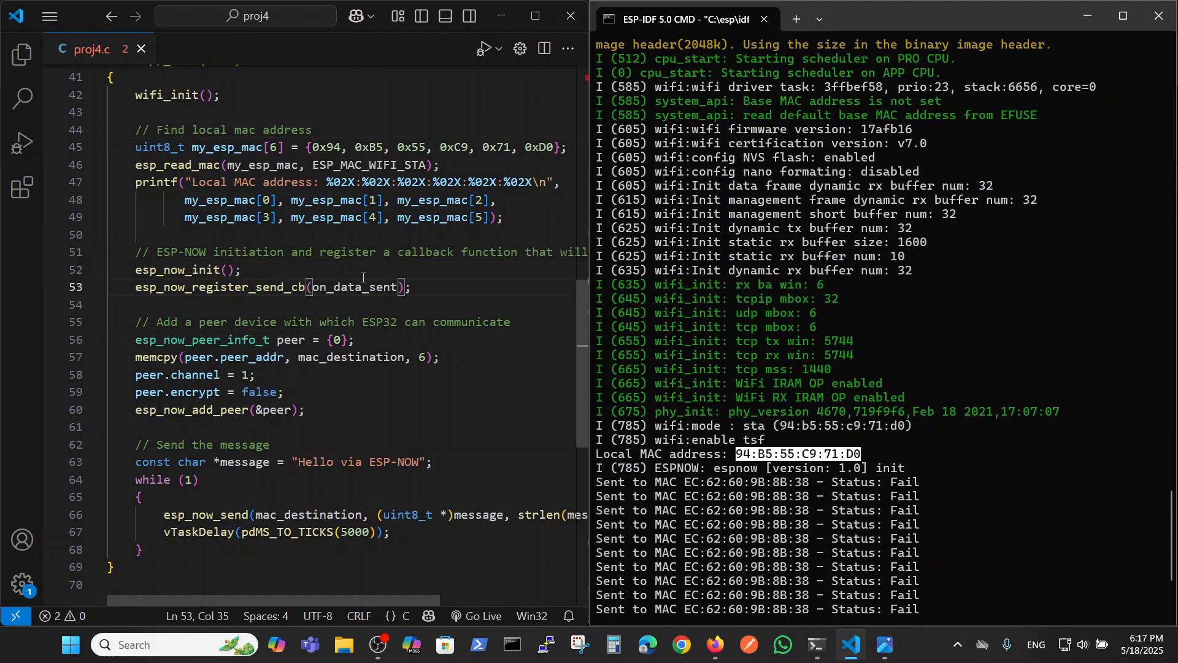
{"action": "mouse_move", "coordinate": [205, 314]}
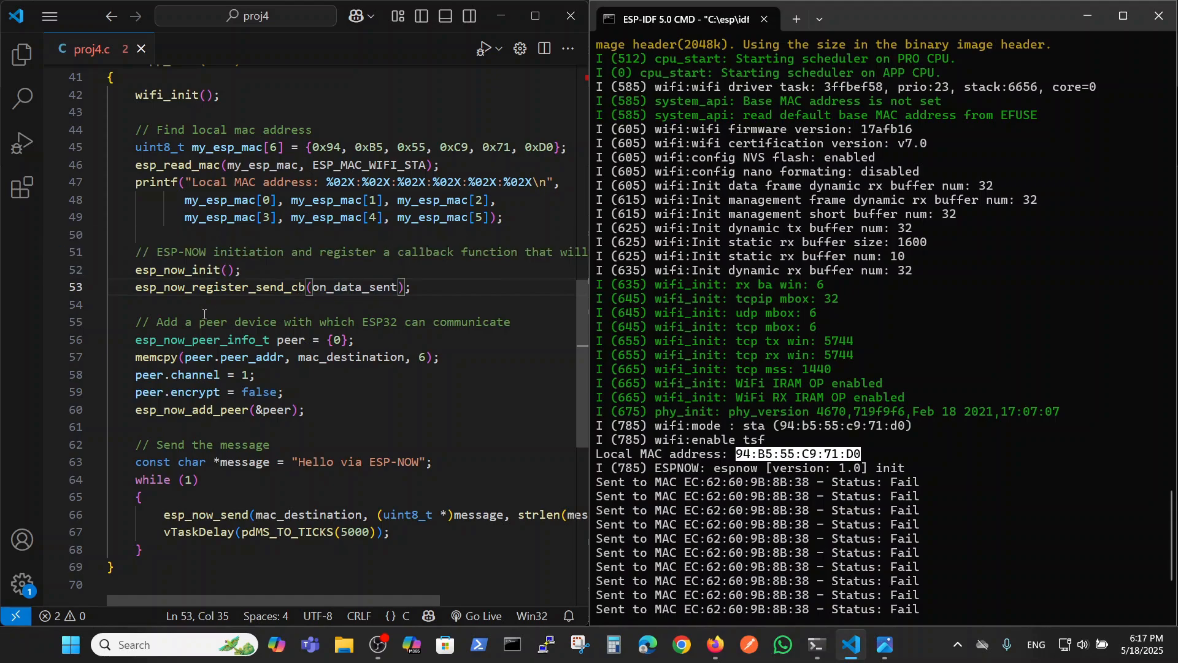
{"action": "left_click", "coordinate": [207, 340]}
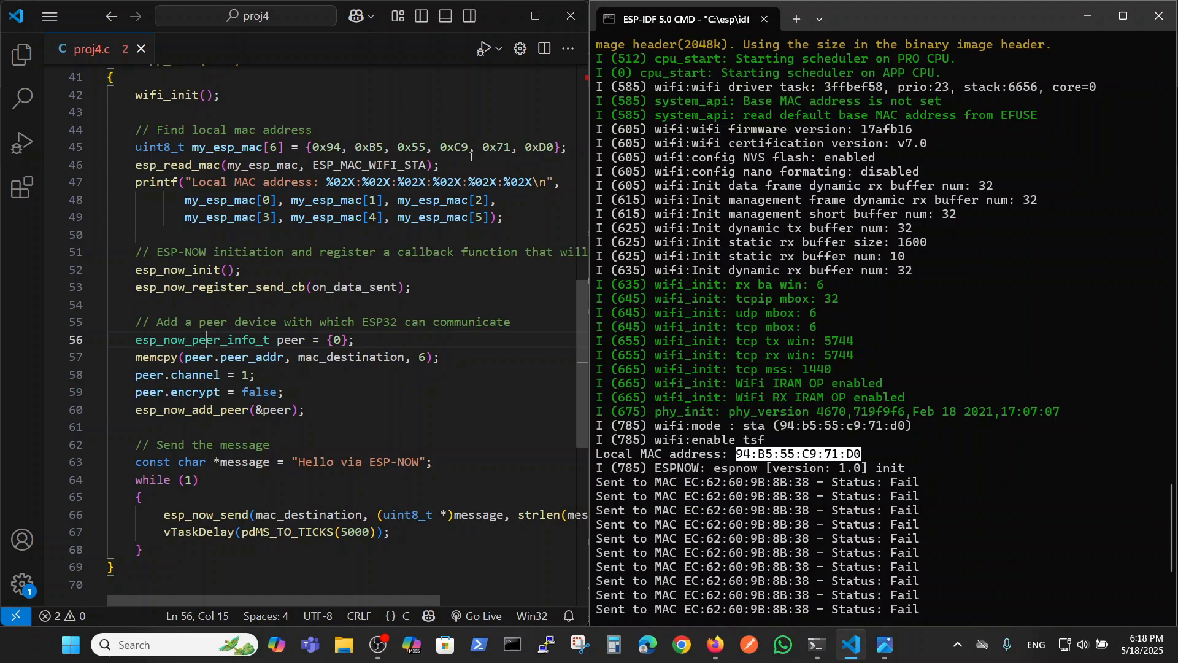
{"action": "mouse_move", "coordinate": [377, 404]}
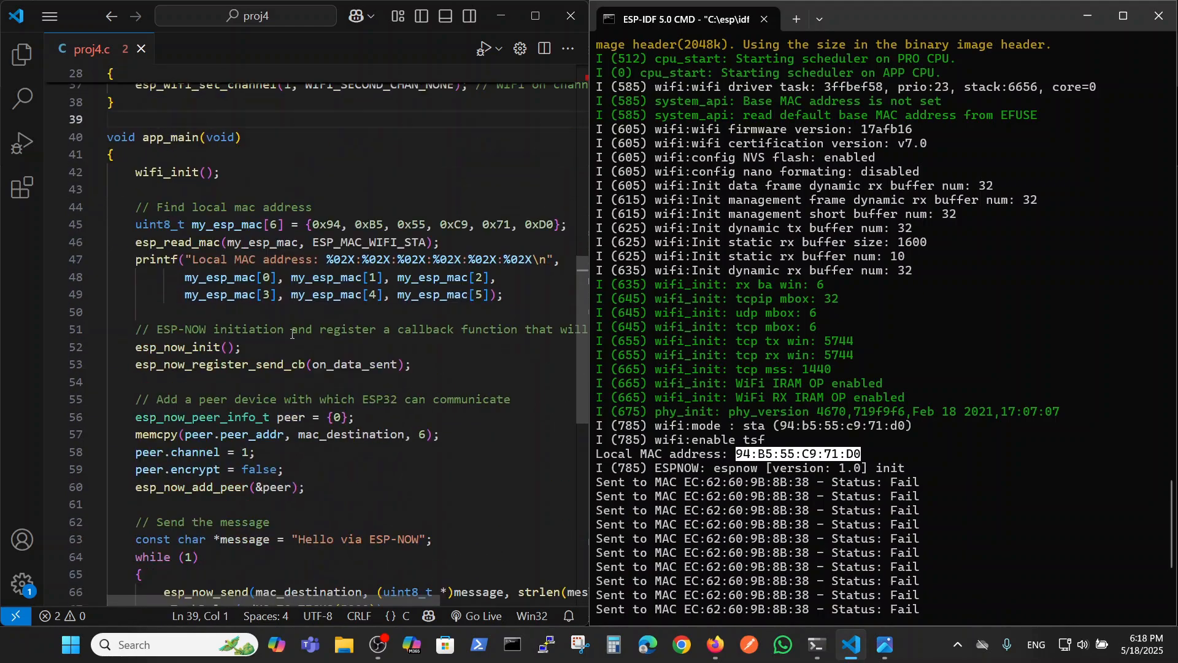
{"action": "scroll", "scroll_direction": "down", "scroll_amount": 3}
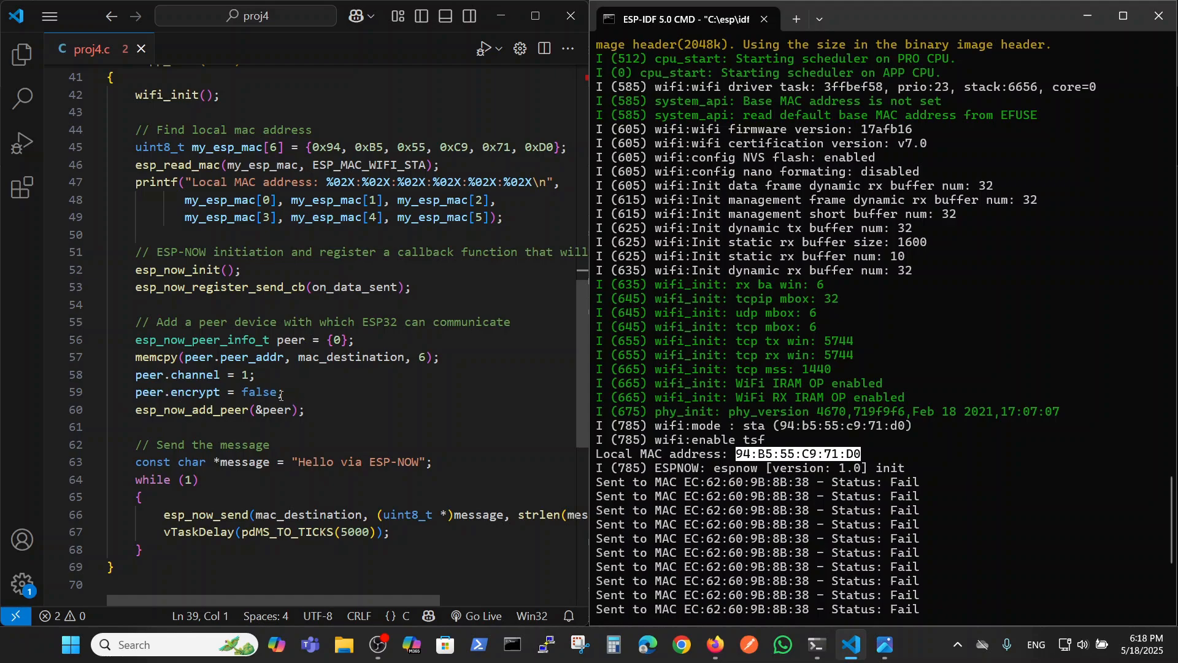
{"action": "mouse_move", "coordinate": [161, 416]}
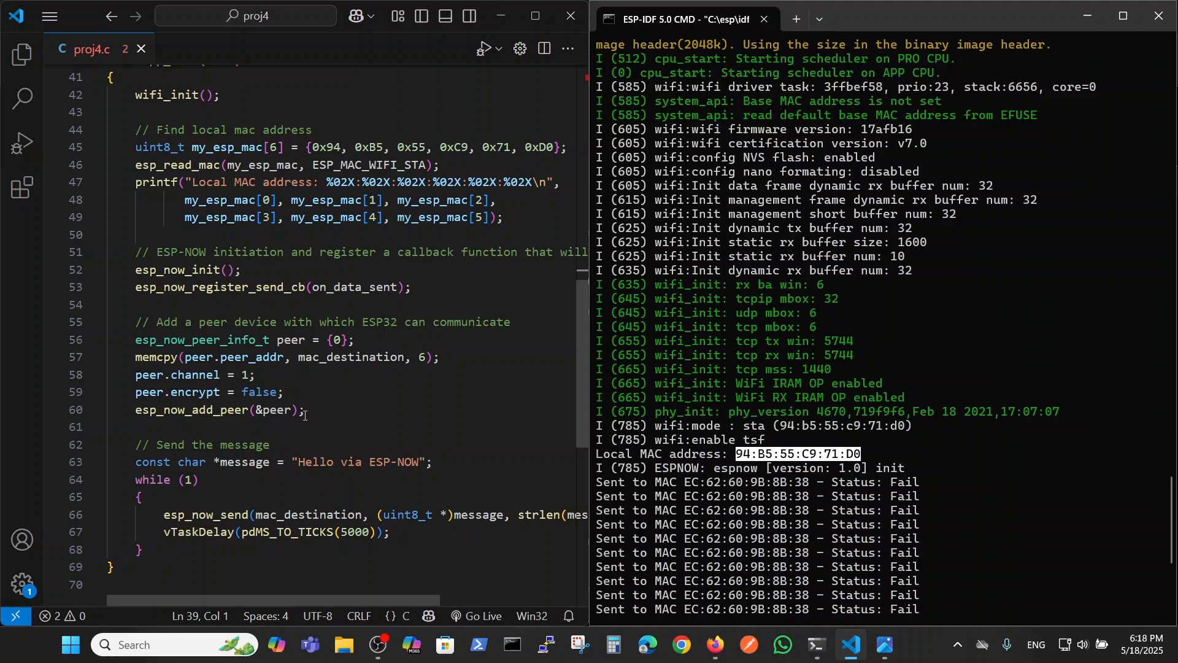
{"action": "scroll", "scroll_direction": "down", "scroll_amount": 3}
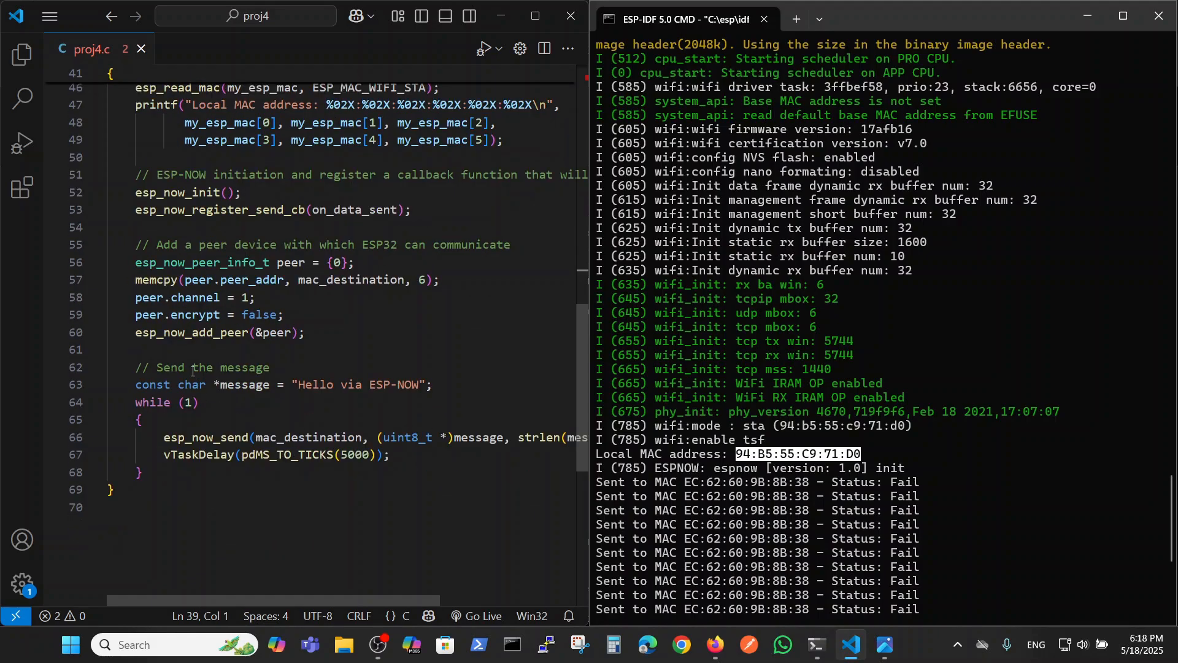
{"action": "mouse_move", "coordinate": [311, 396]}
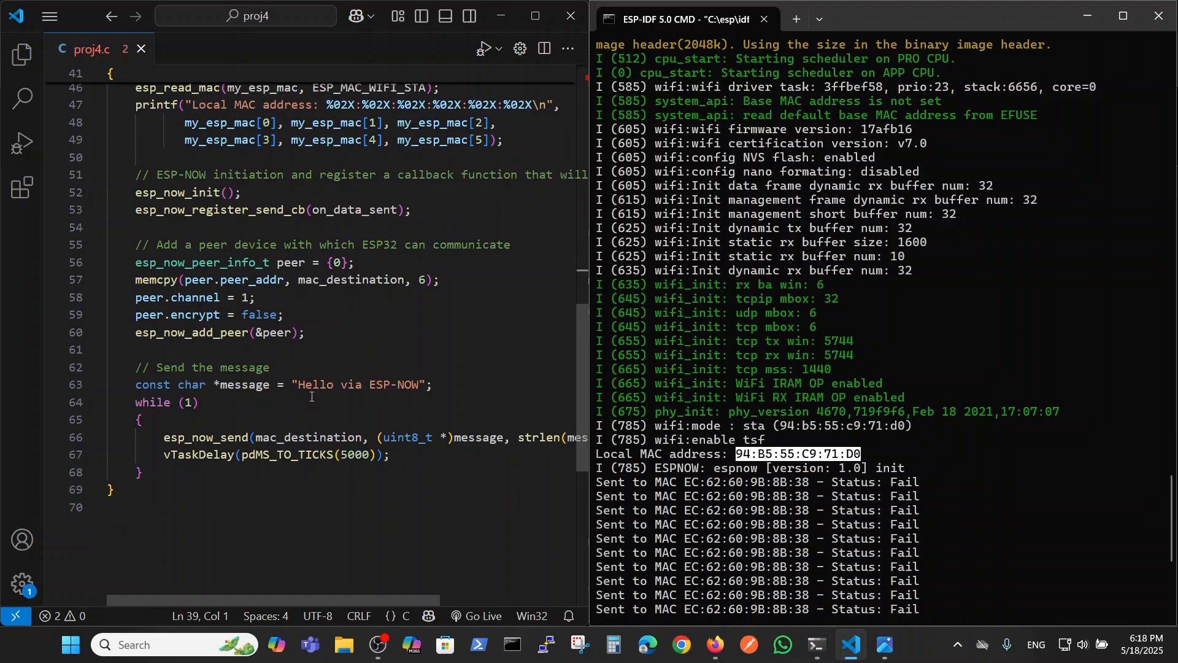
{"action": "mouse_move", "coordinate": [365, 410]}
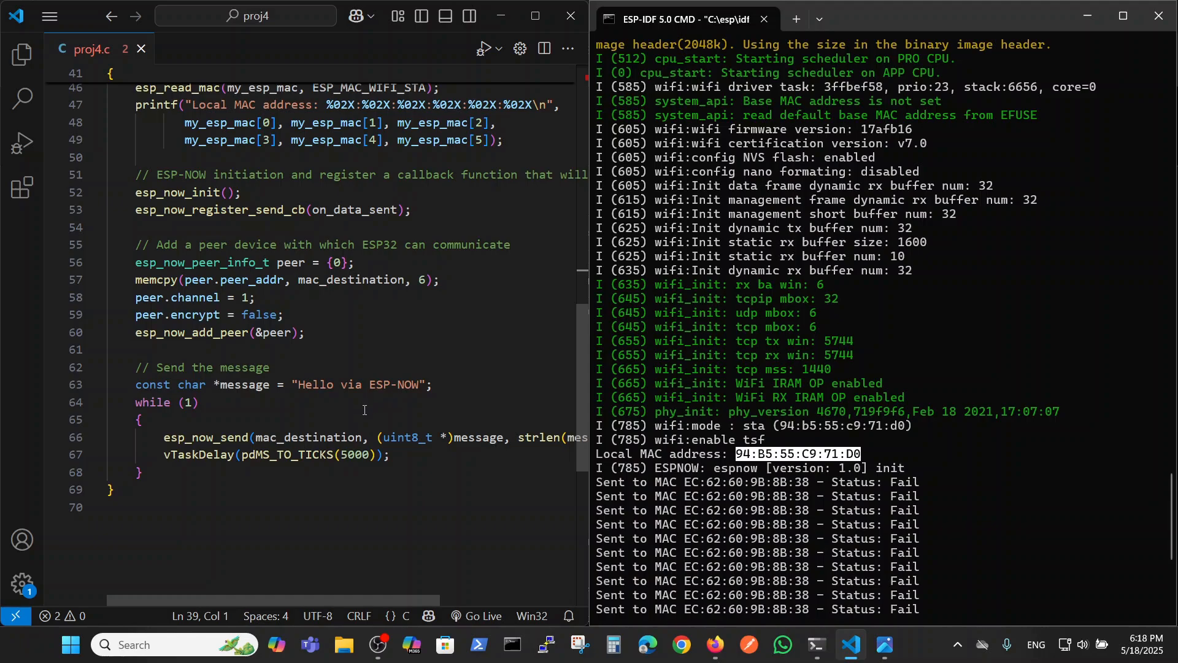
{"action": "mouse_move", "coordinate": [197, 438]}
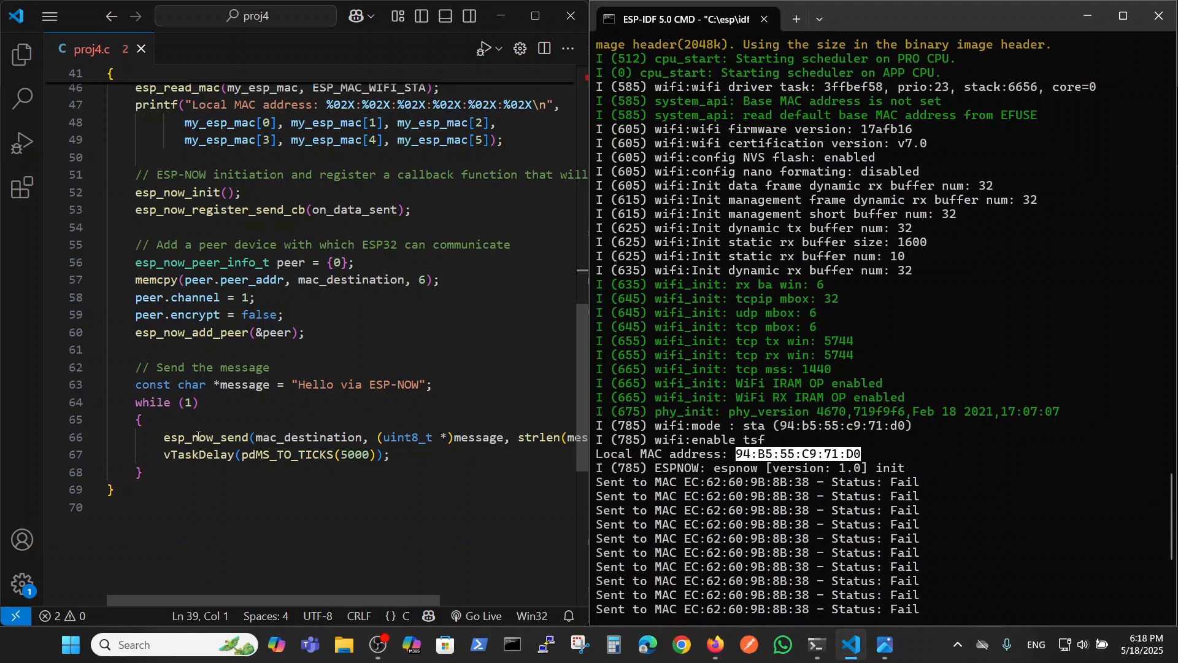
{"action": "left_click", "coordinate": [164, 438]}
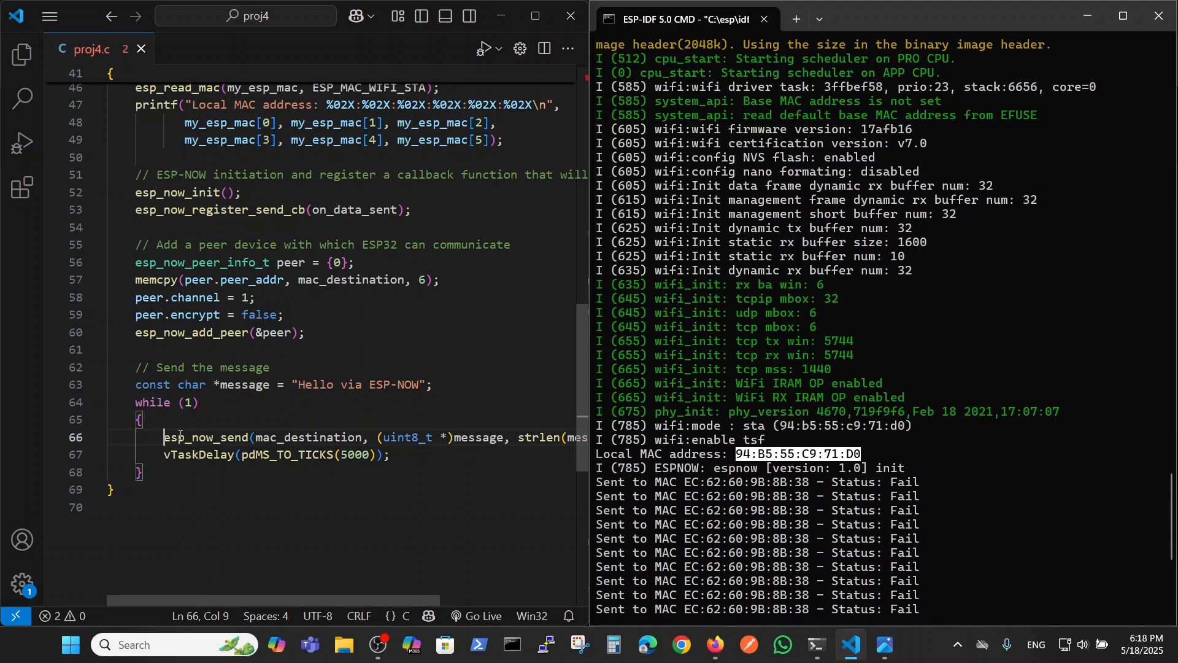
{"action": "double_click", "coordinate": [206, 438]}
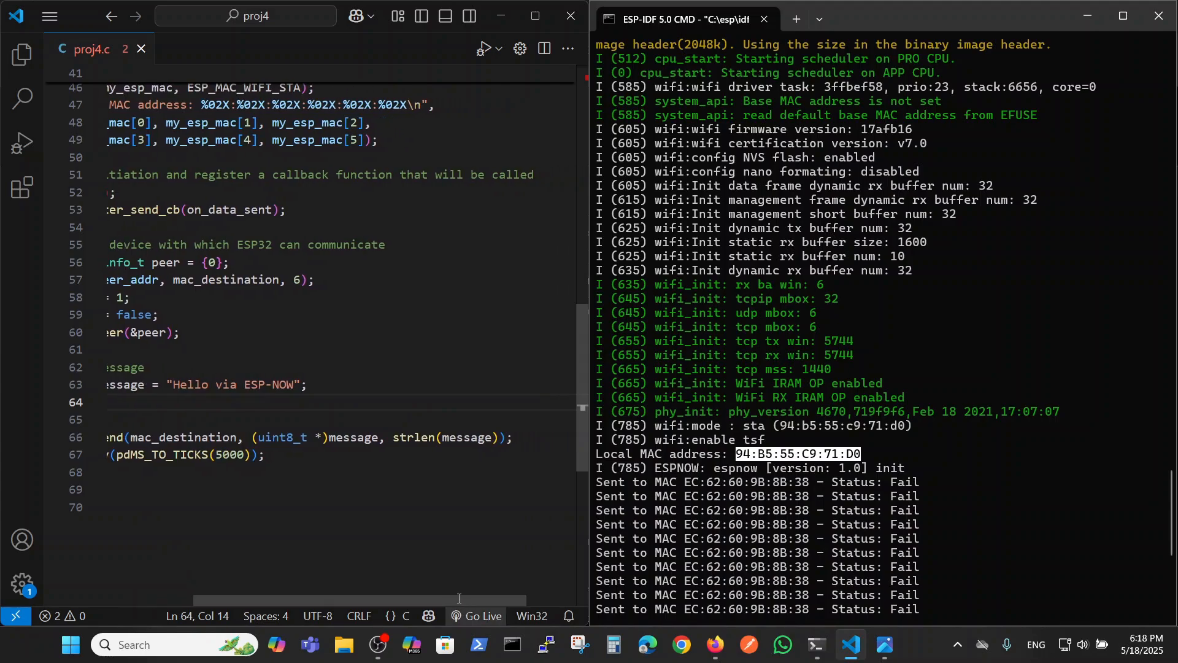
{"action": "left_click_drag", "start_coordinate": [458, 602], "coordinate": [327, 601]}
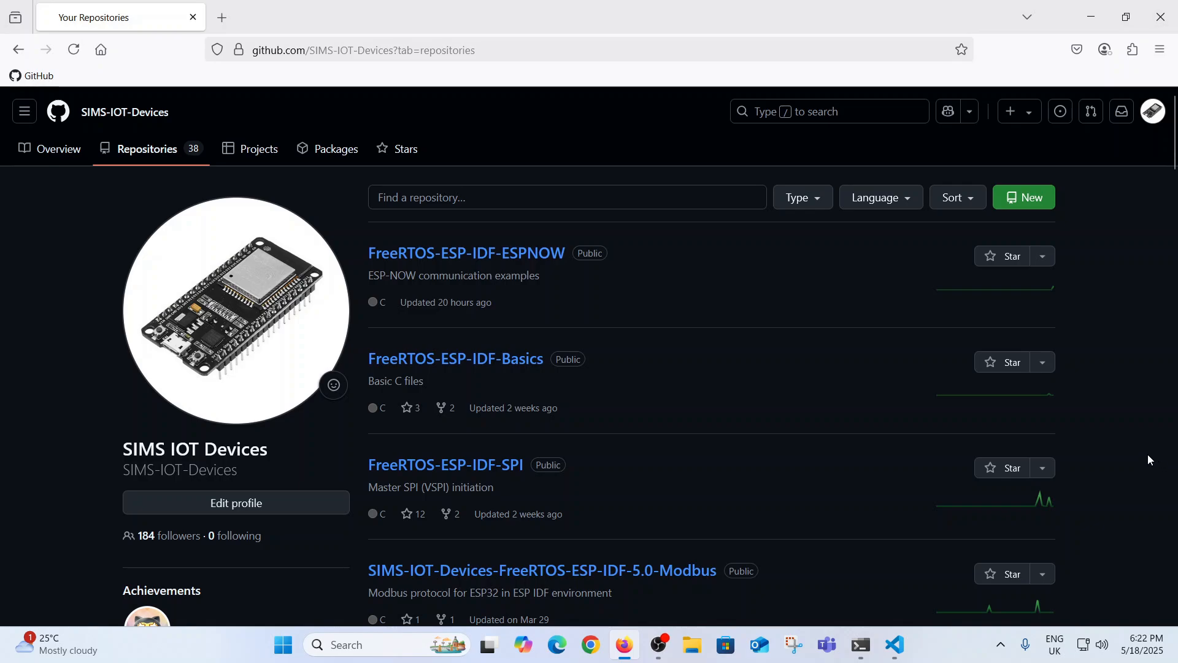
{"action": "mouse_move", "coordinate": [1145, 437]}
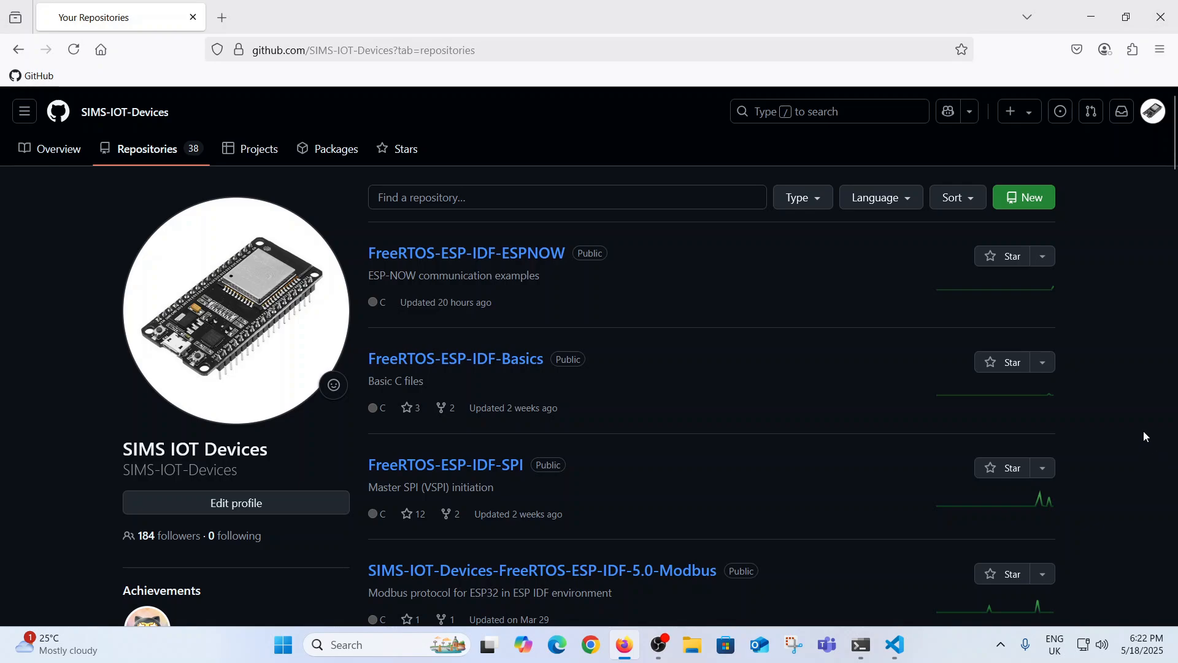
{"action": "mouse_move", "coordinate": [533, 255]}
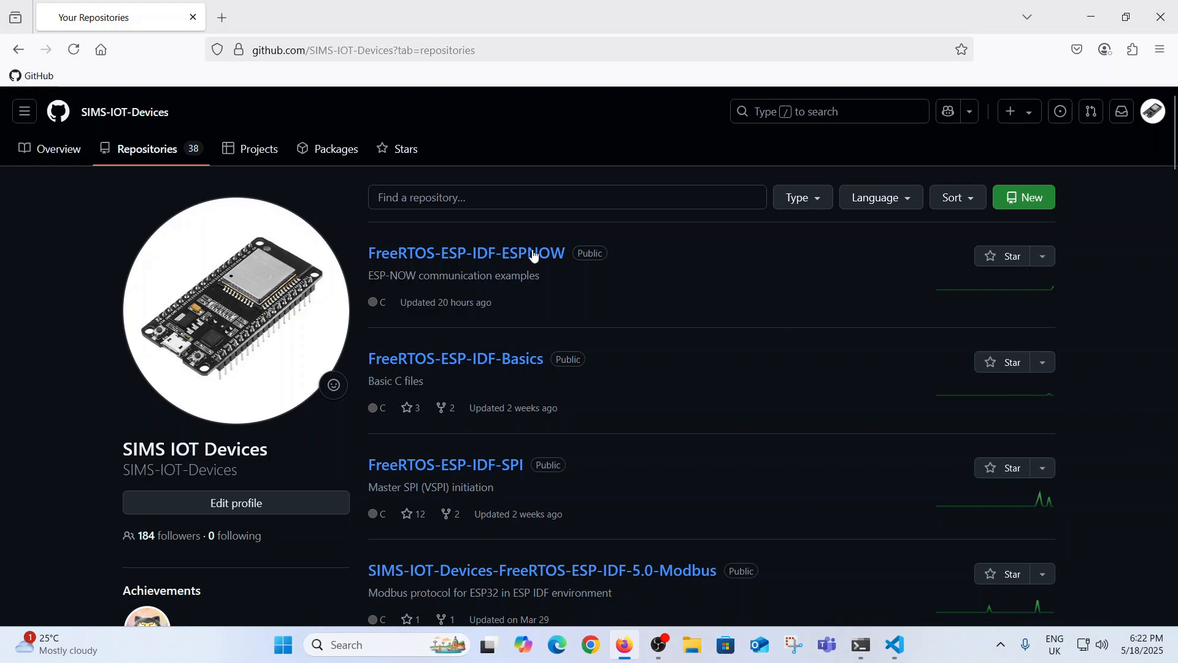
{"action": "mouse_move", "coordinate": [482, 258]}
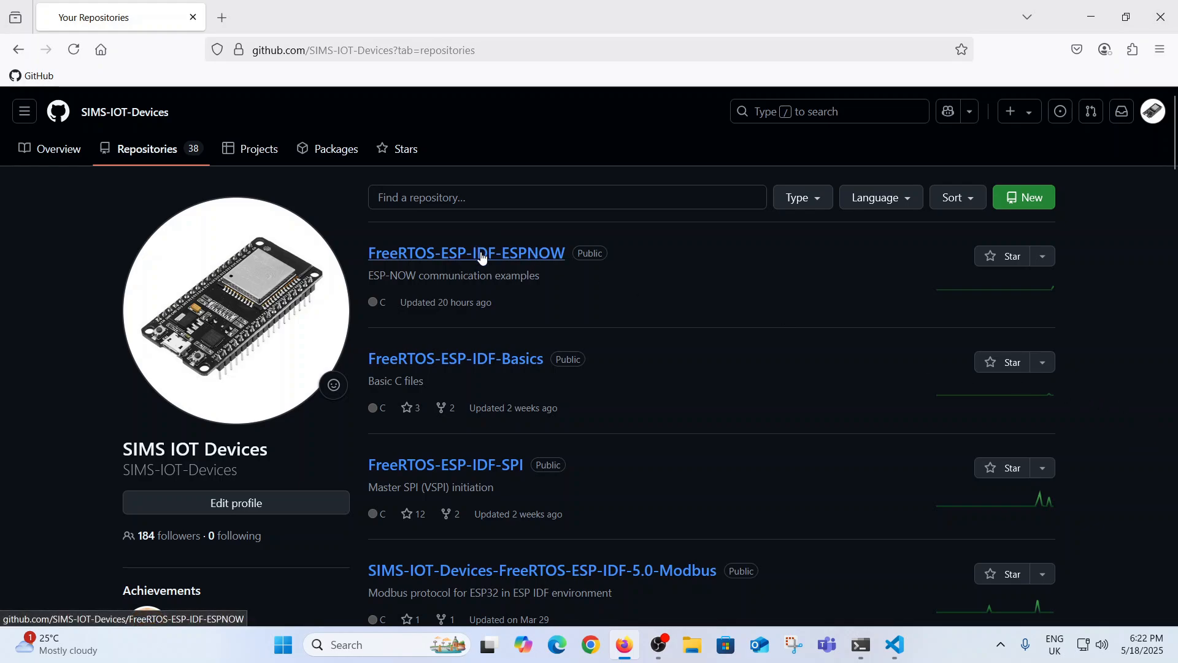
Step: Open ESP_NOW_RX.c in the FreeRTOS-ESP-IDF-ESPNOW repository, then bring up the ESP-IDF terminal
{"action": "left_click", "coordinate": [481, 253]}
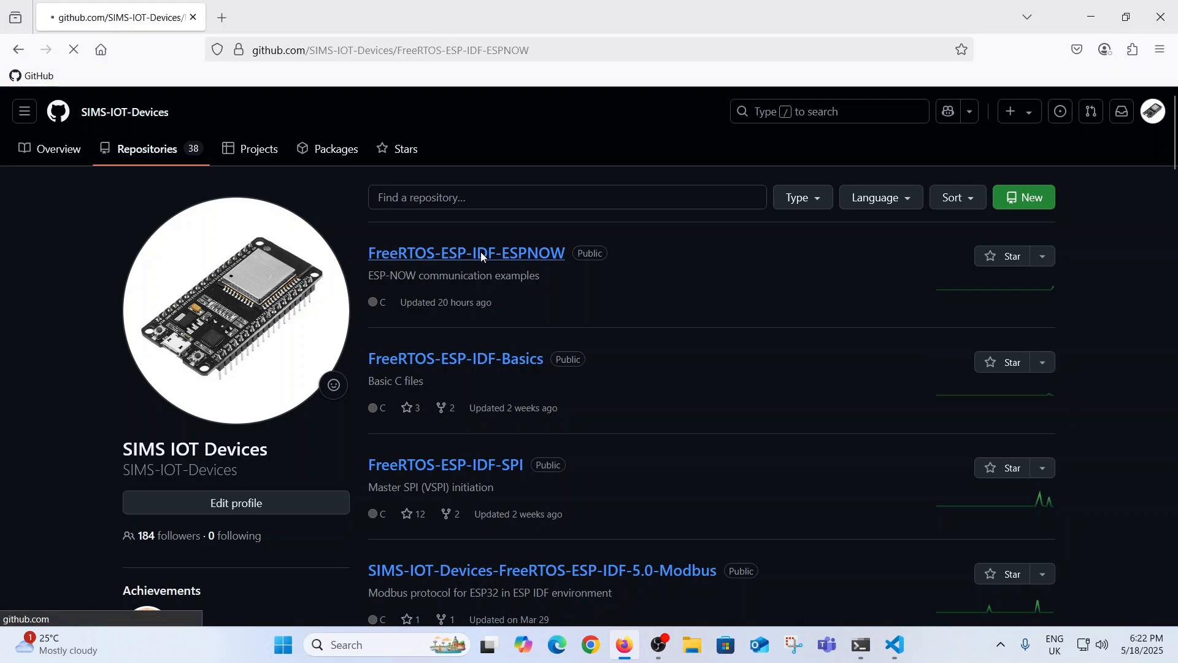
{"action": "left_click", "coordinate": [466, 253]}
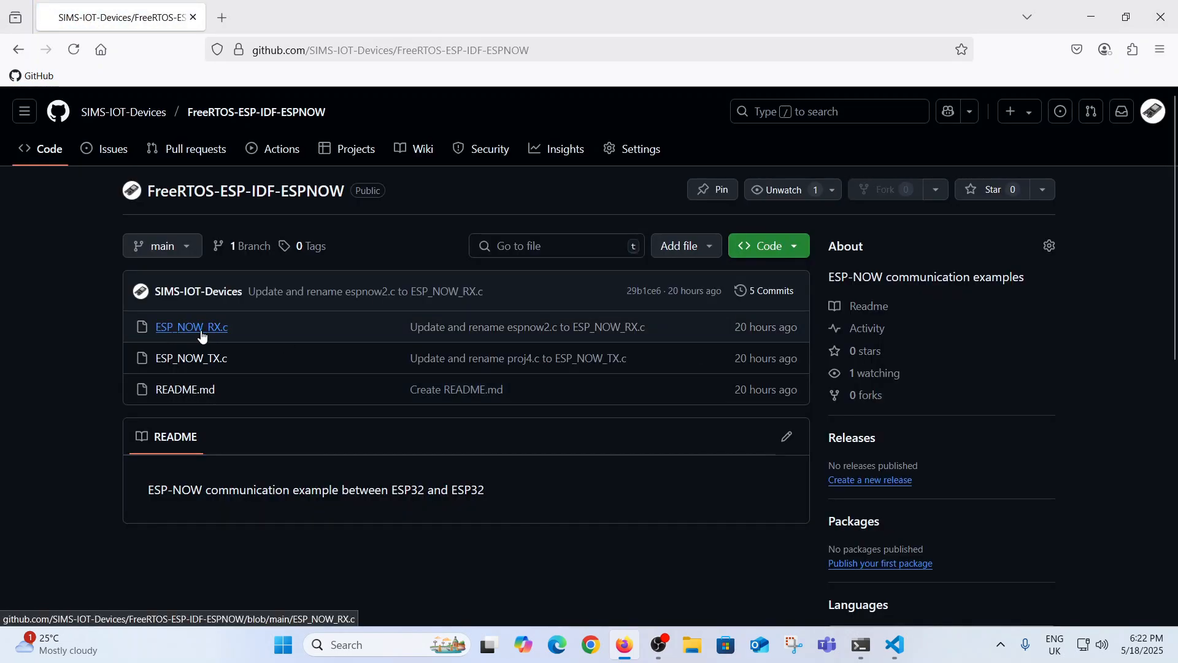
{"action": "left_click", "coordinate": [191, 327]}
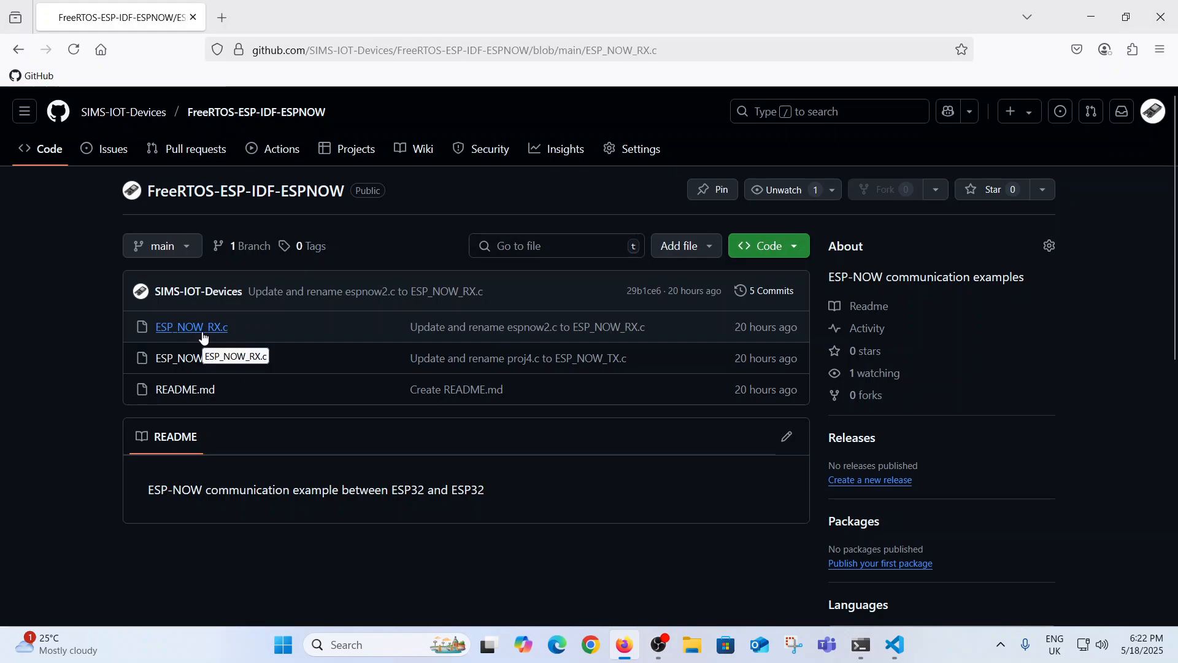
{"action": "left_click", "coordinate": [190, 326]}
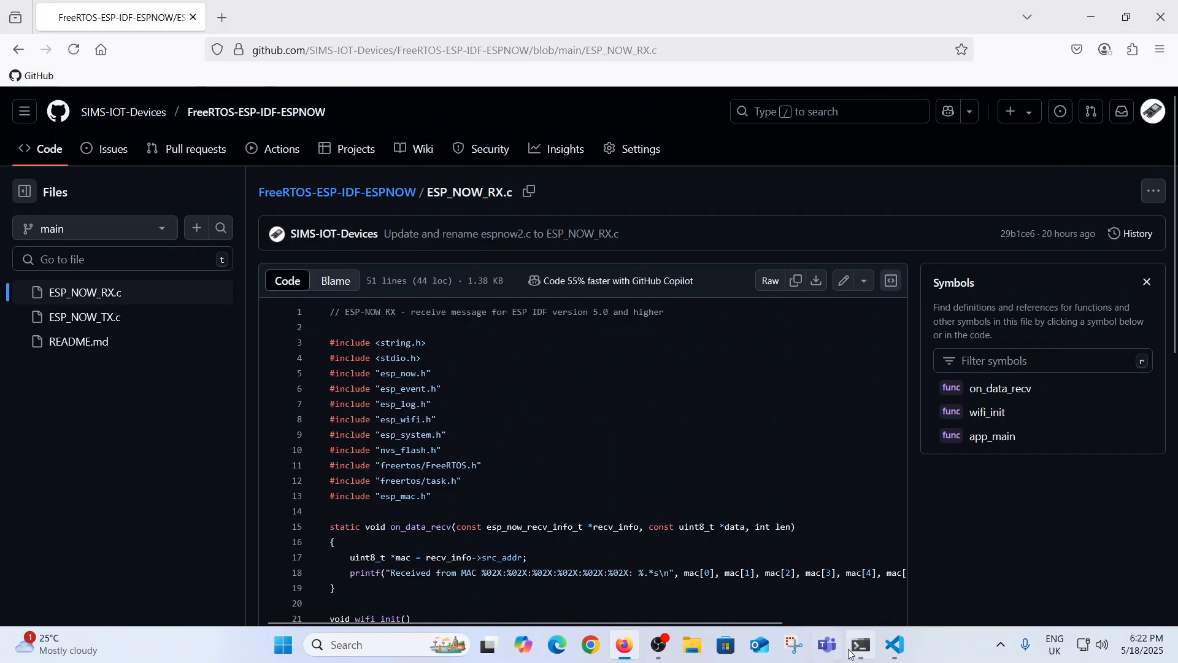
{"action": "left_click", "coordinate": [861, 645]}
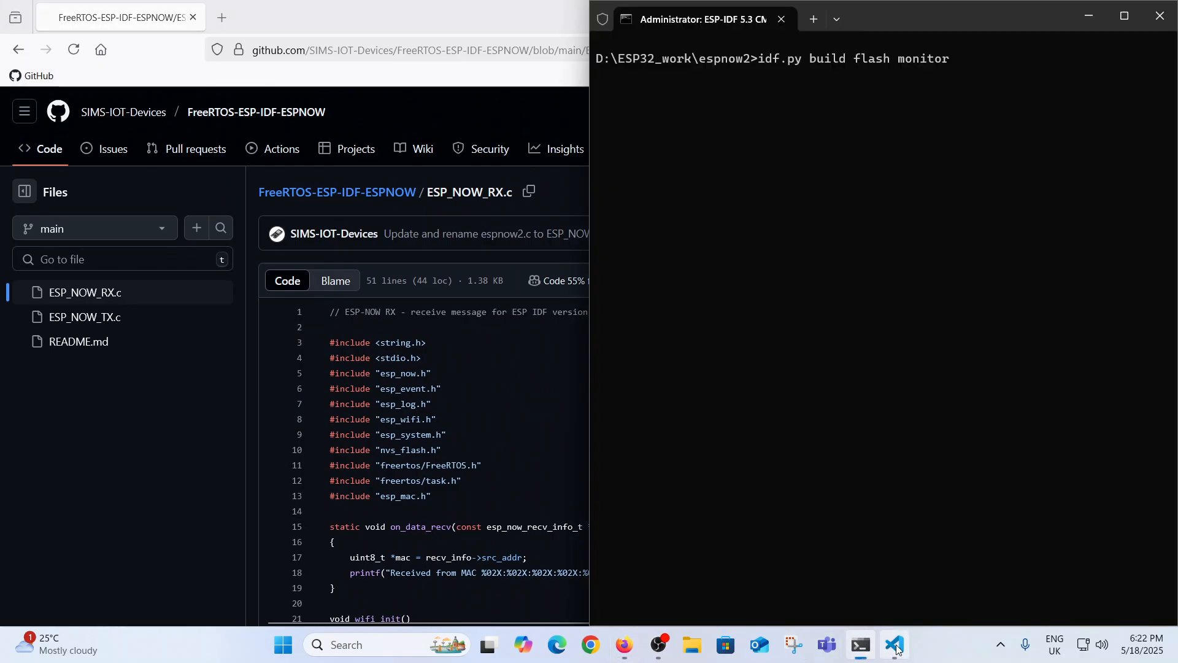
Step: Switch to the espnow2 receiver project's code editor while it builds and flashes
{"action": "left_click", "coordinate": [895, 662]}
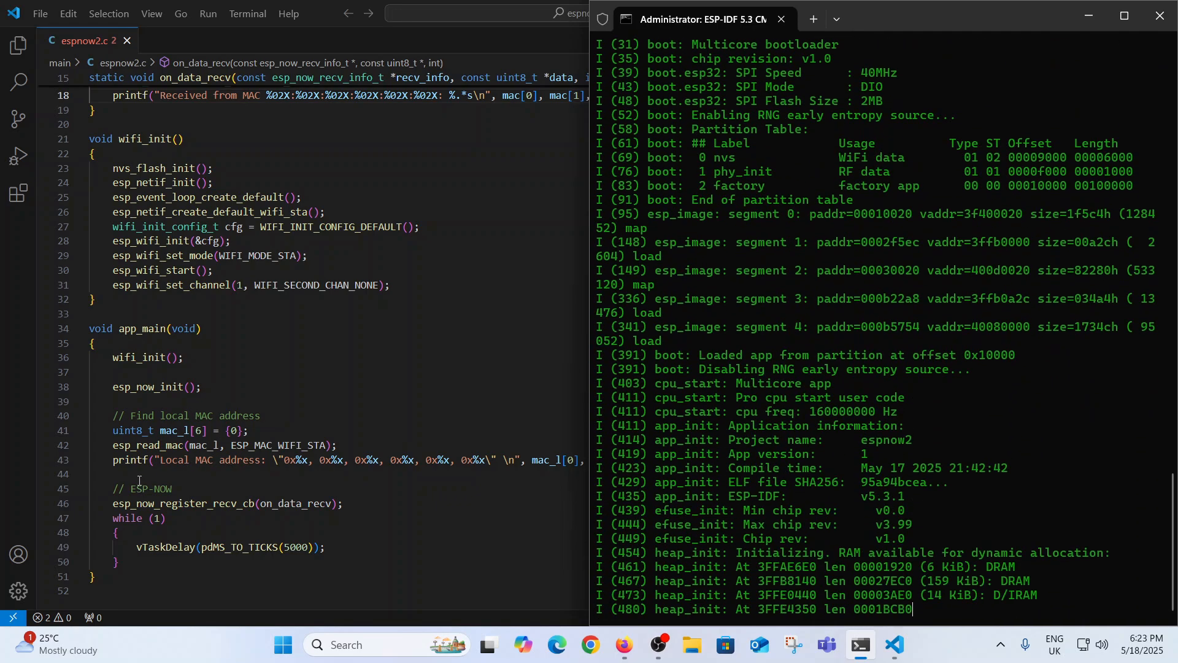
Step: Scroll the monitor to watch 'Hello via ESP-NOW' lines from MAC 94:B5:55:C9:71:D0
{"action": "scroll", "scroll_direction": "down", "scroll_amount": 3}
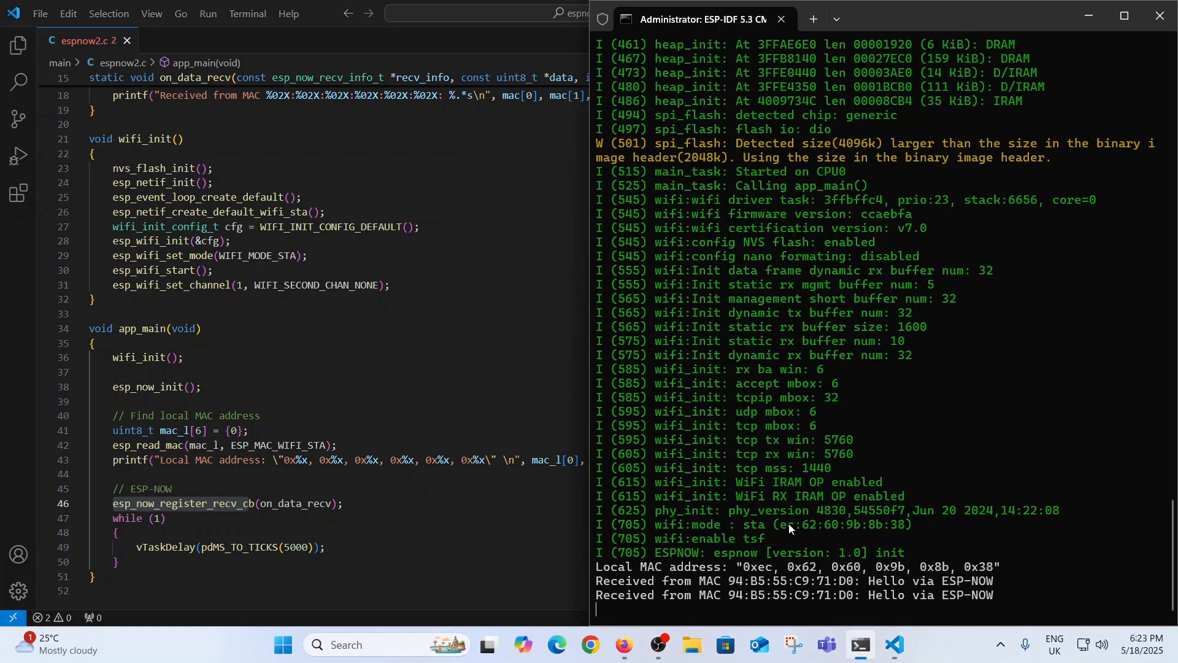
{"action": "scroll", "scroll_direction": "down", "scroll_amount": 3}
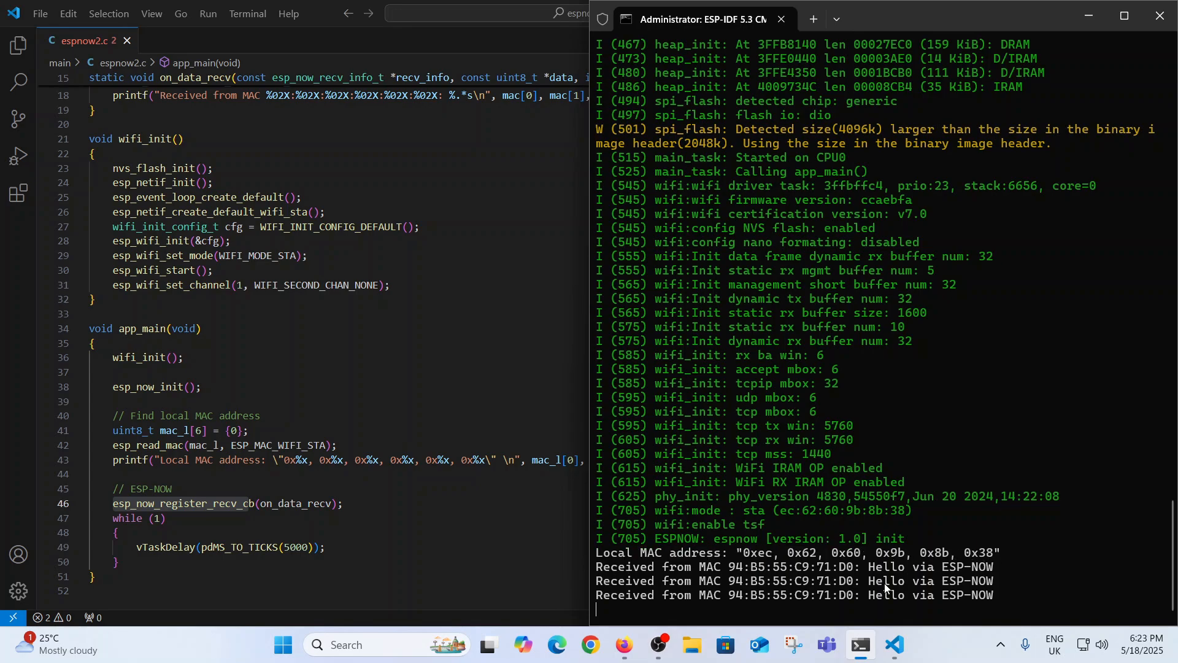
{"action": "scroll", "scroll_direction": "down", "scroll_amount": 3}
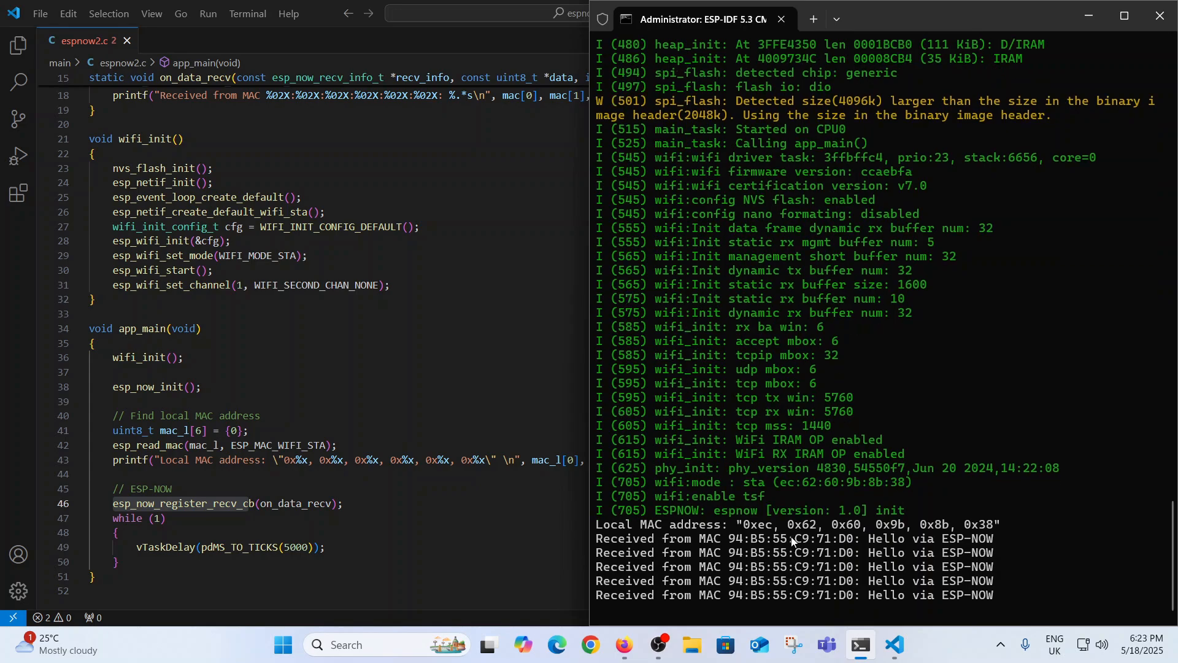
{"action": "mouse_move", "coordinate": [656, 605]}
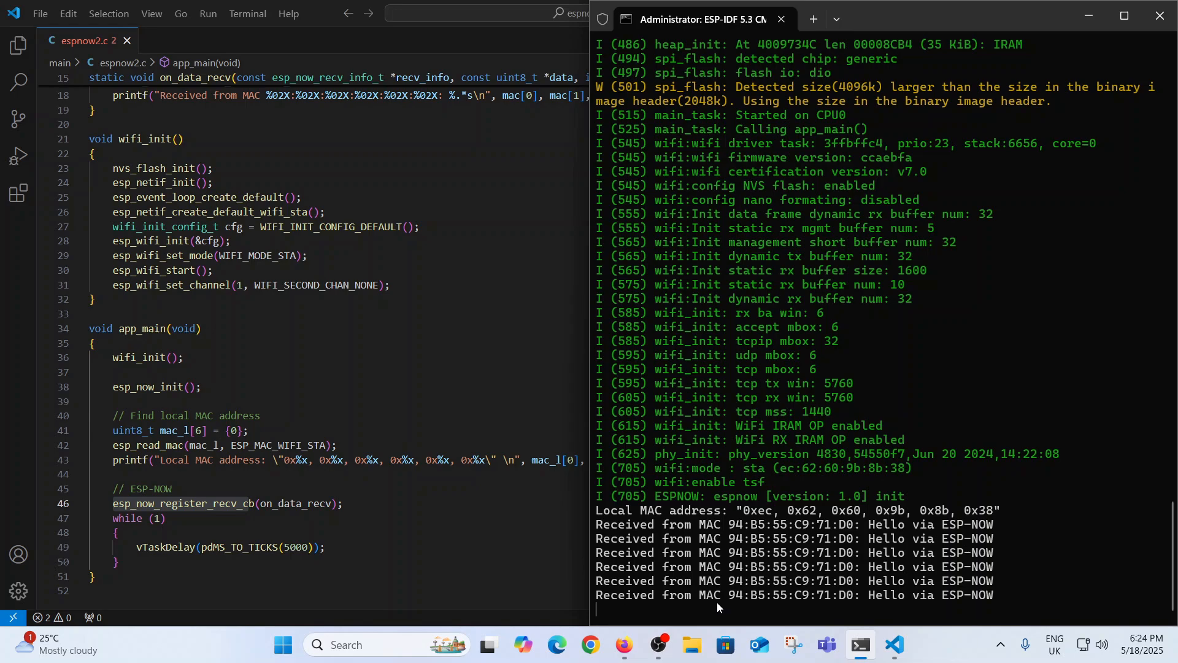
{"action": "scroll", "scroll_direction": "down", "scroll_amount": 3}
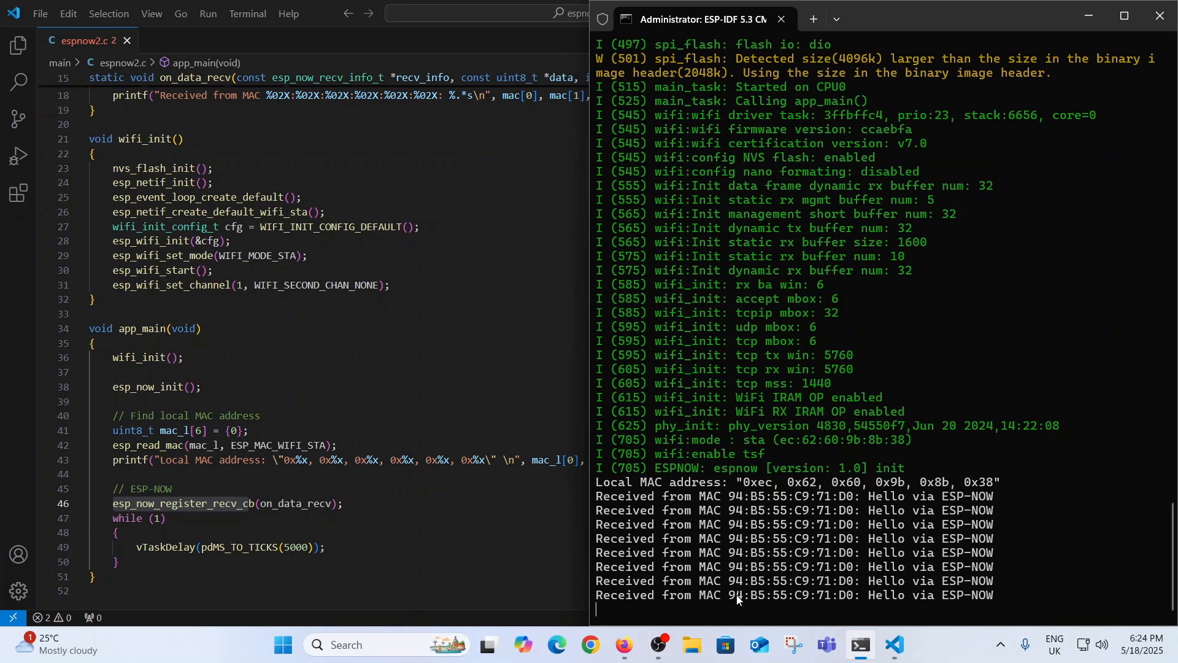
{"action": "scroll", "scroll_direction": "down", "scroll_amount": 3}
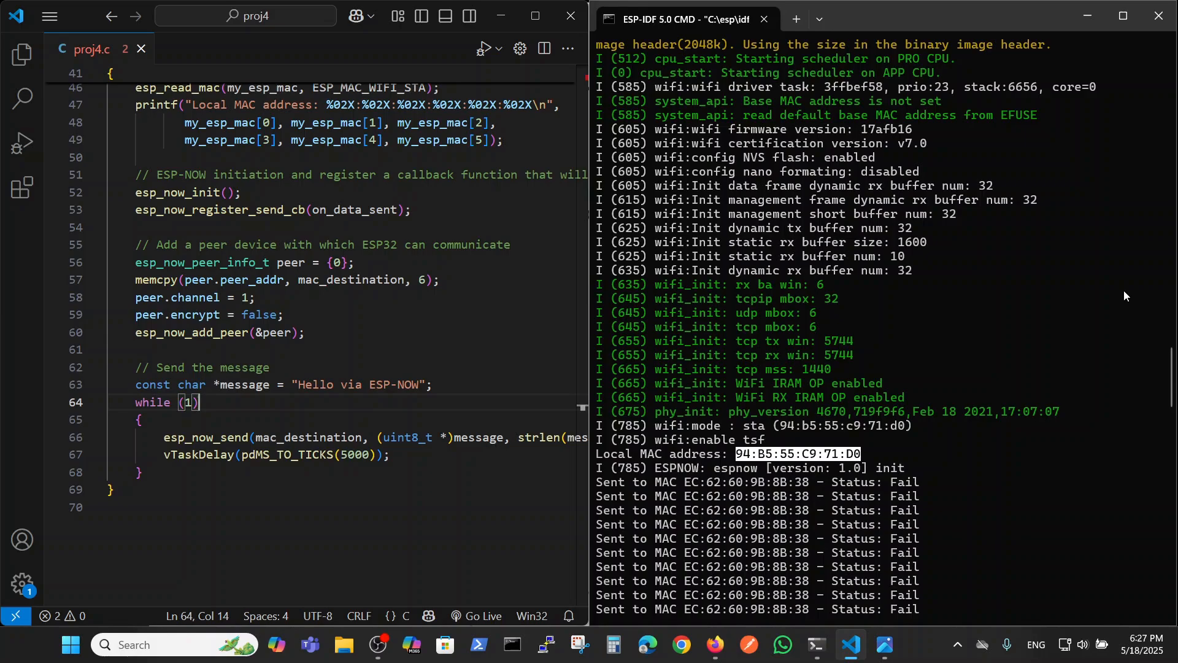
{"action": "mouse_move", "coordinate": [1100, 285]}
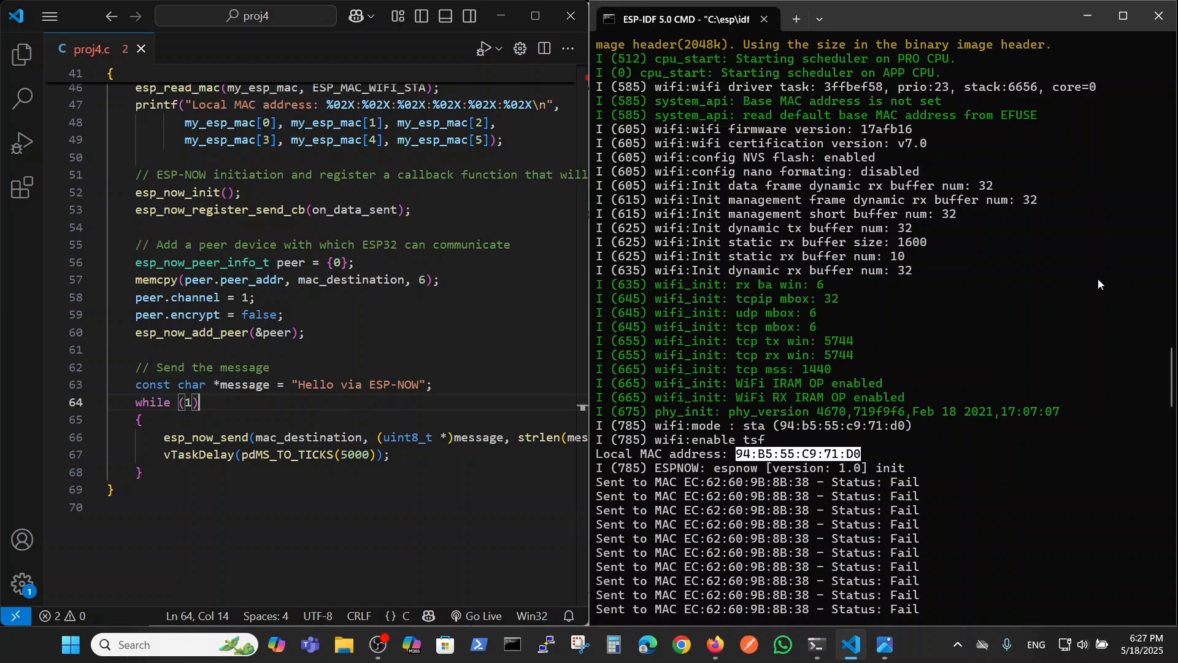
{"action": "mouse_move", "coordinate": [1096, 308]}
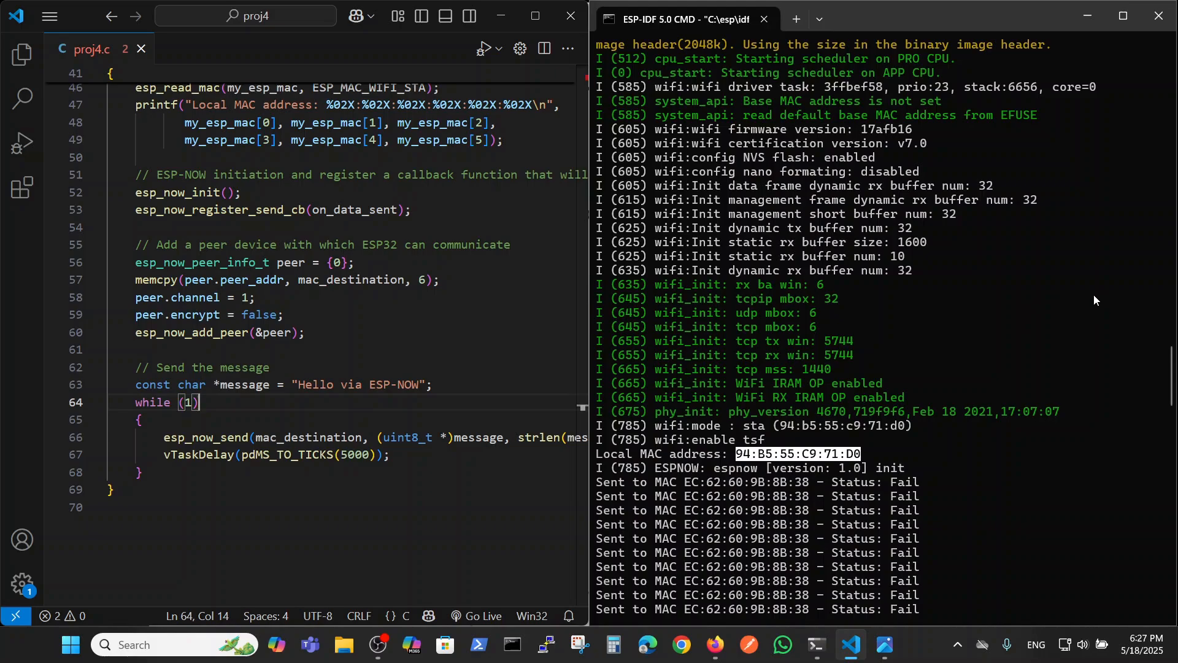
{"action": "mouse_move", "coordinate": [894, 430]}
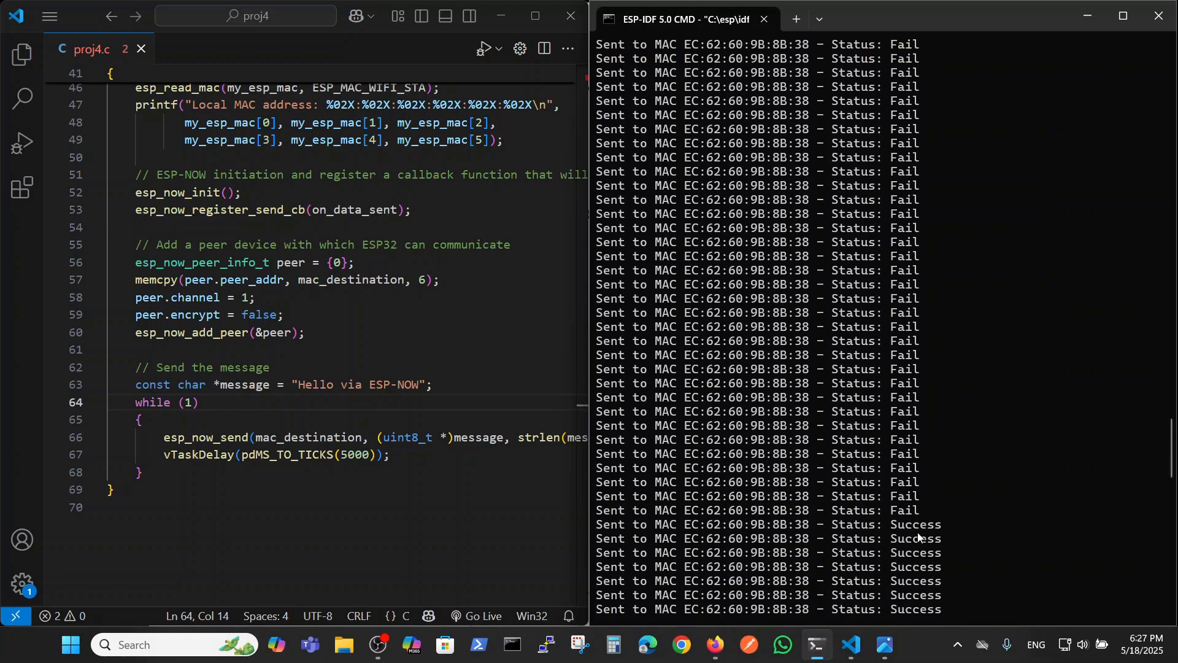
{"action": "mouse_move", "coordinate": [953, 535]}
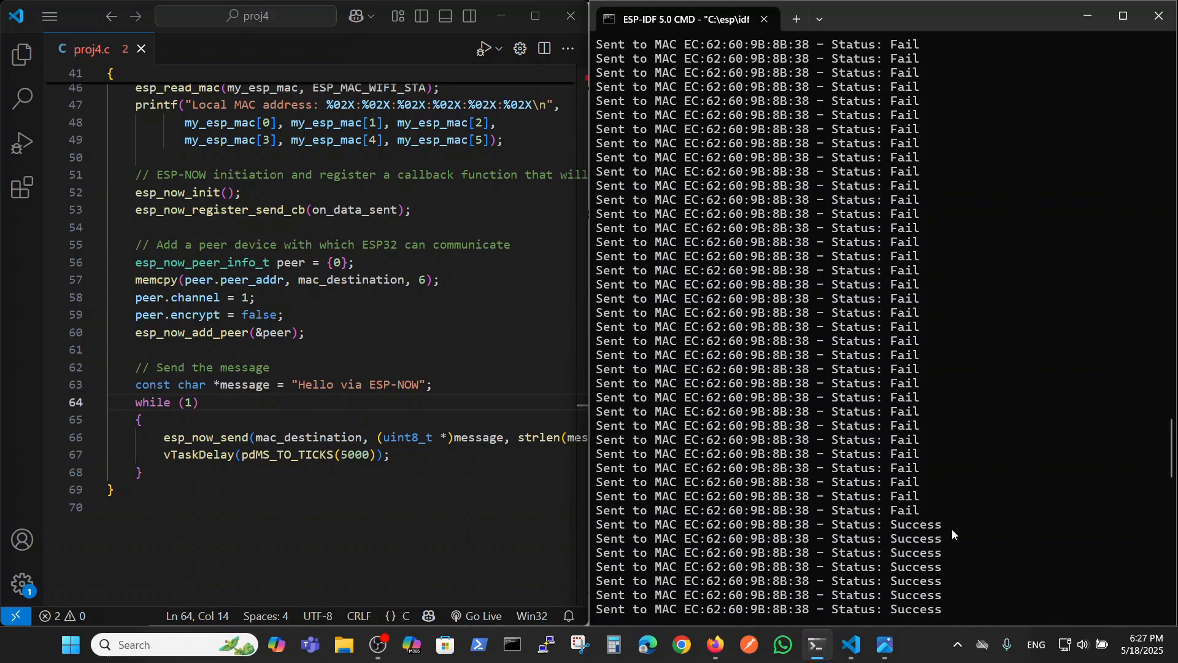